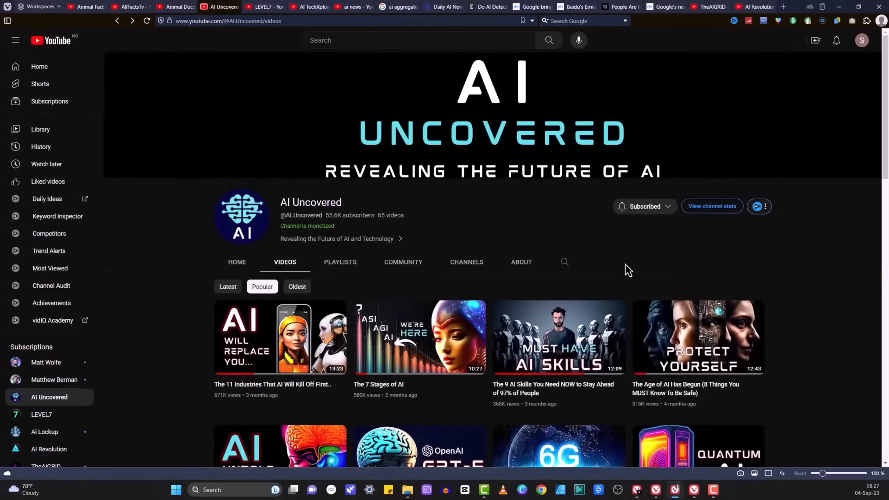
Switch from the AI Uncovered YouTube channel to the invideo AI sign-up page tab.
click(351, 6)
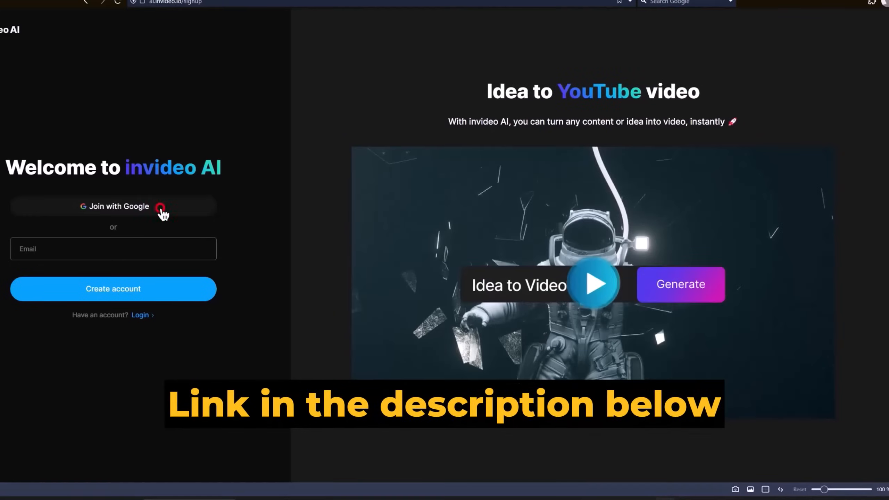
Begin the prompt 'create a 5 minute' and choose the Youtube explainer workflow.
click(113, 206)
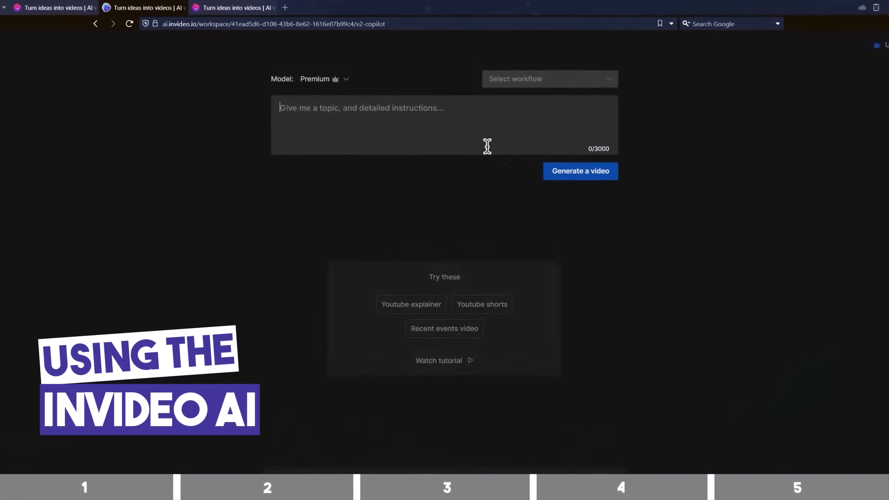
text(create a 5 minute)
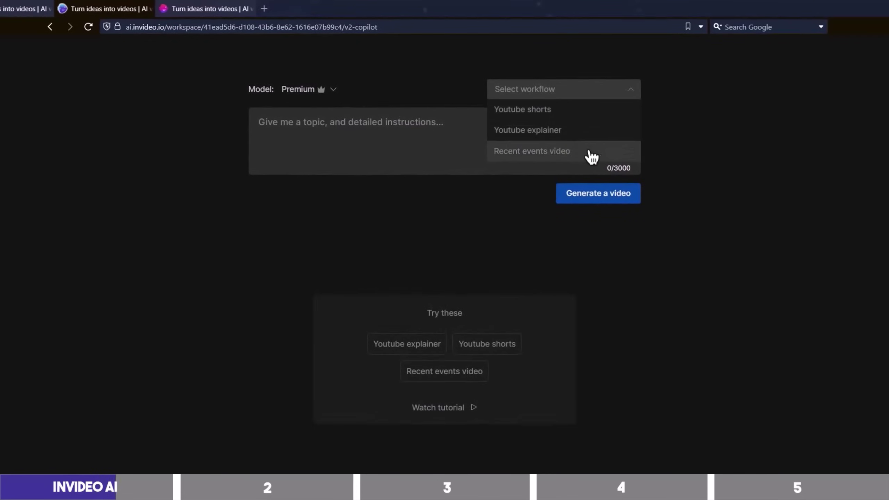
mouse_move(577, 133)
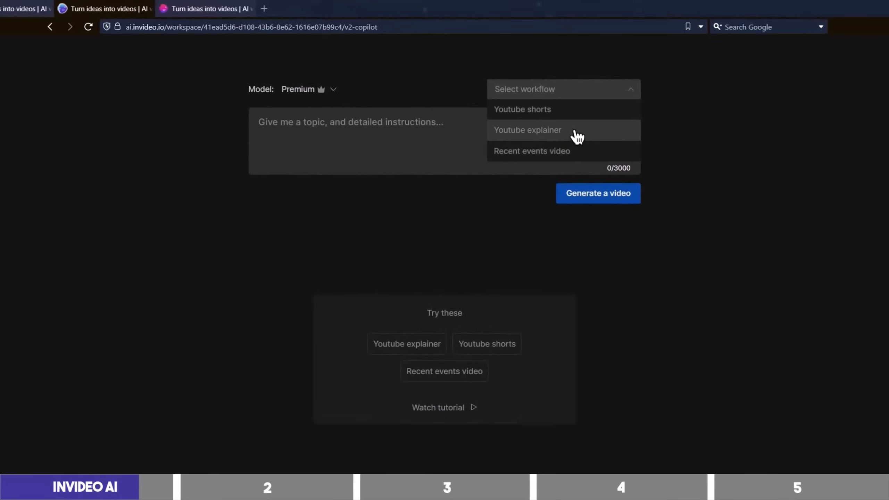
click(527, 130)
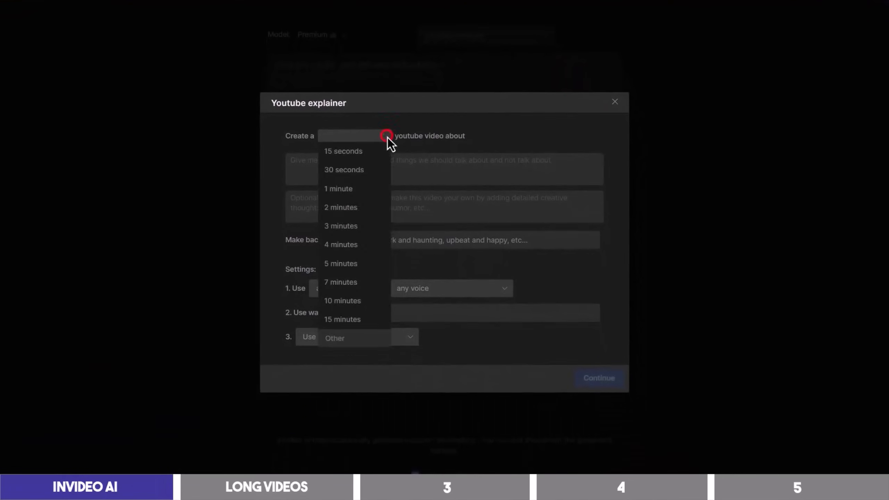
mouse_move(346, 286)
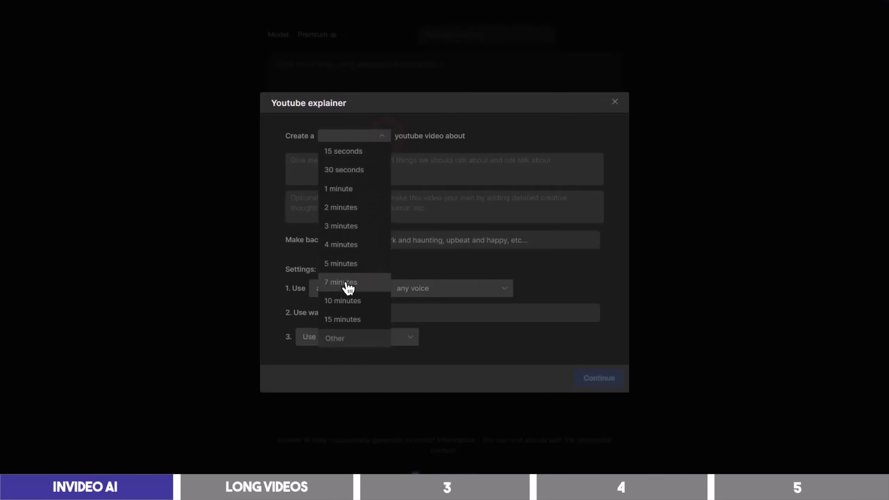
mouse_move(358, 338)
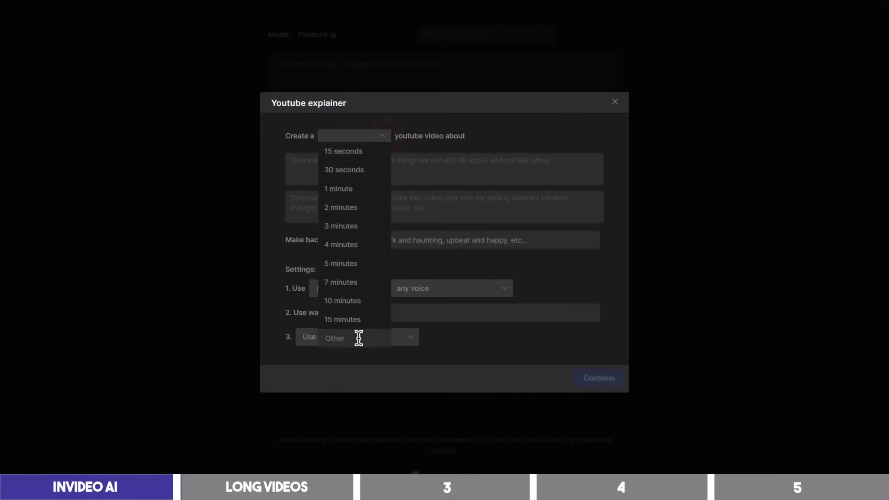
mouse_move(341, 225)
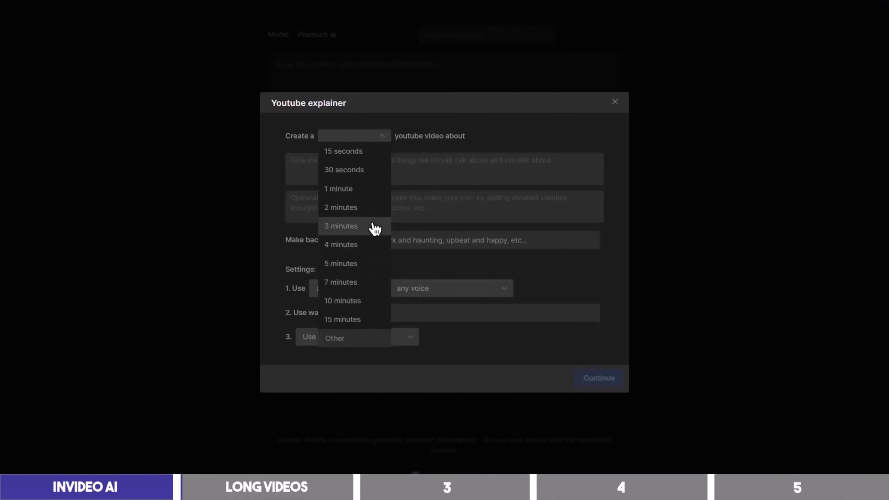
Set the explainer to 3 minutes with topic '5 Most Beautiful Animal In Our Planet' and submit.
click(340, 226)
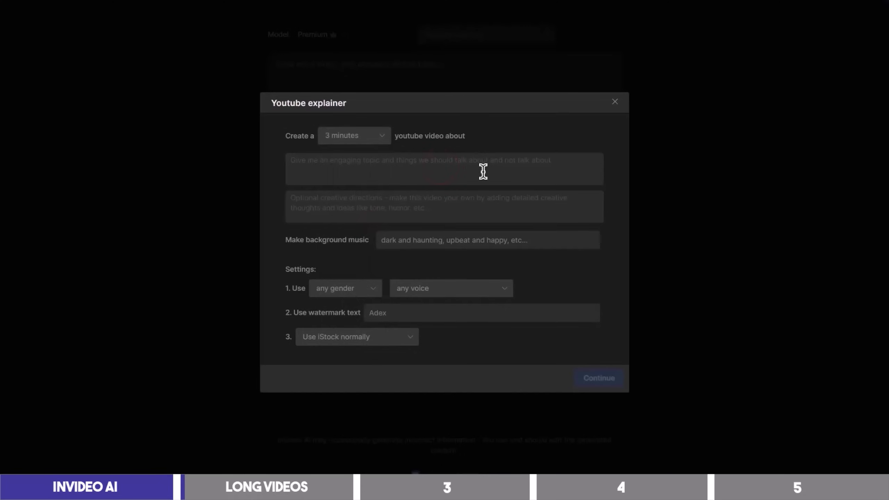
text(5 Most Beautiful Animal In Our Planet)
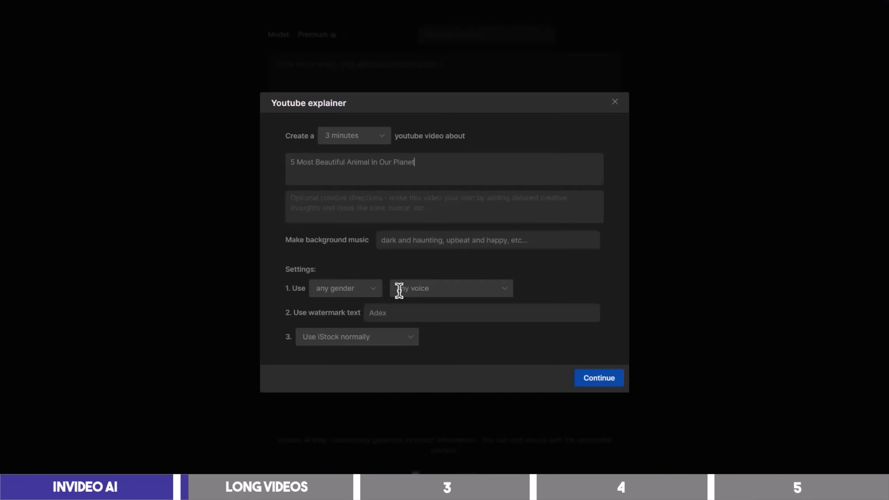
mouse_move(378, 299)
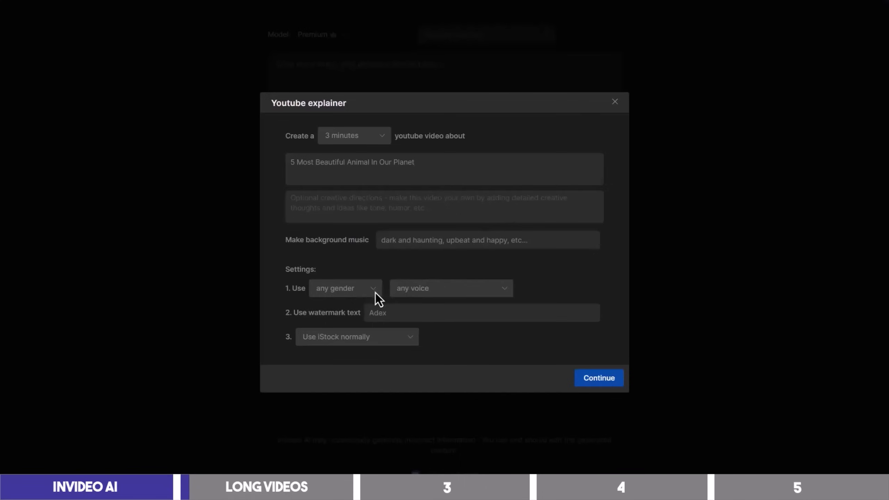
mouse_move(464, 271)
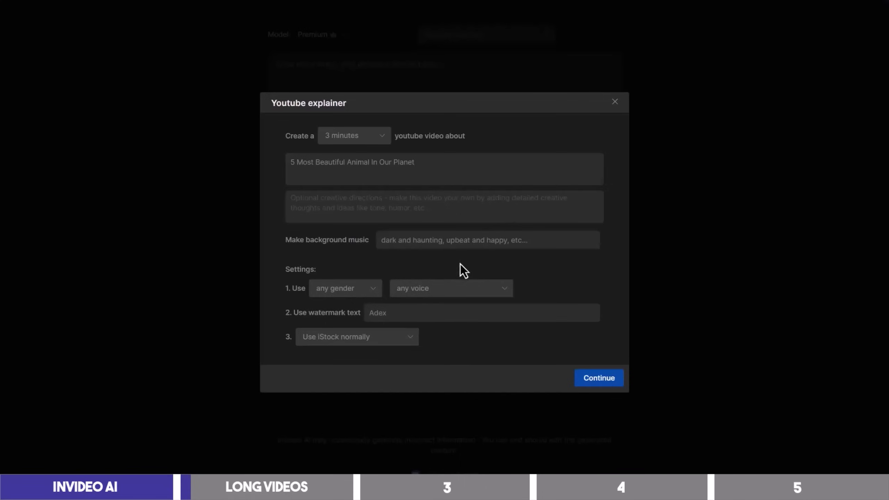
mouse_move(565, 309)
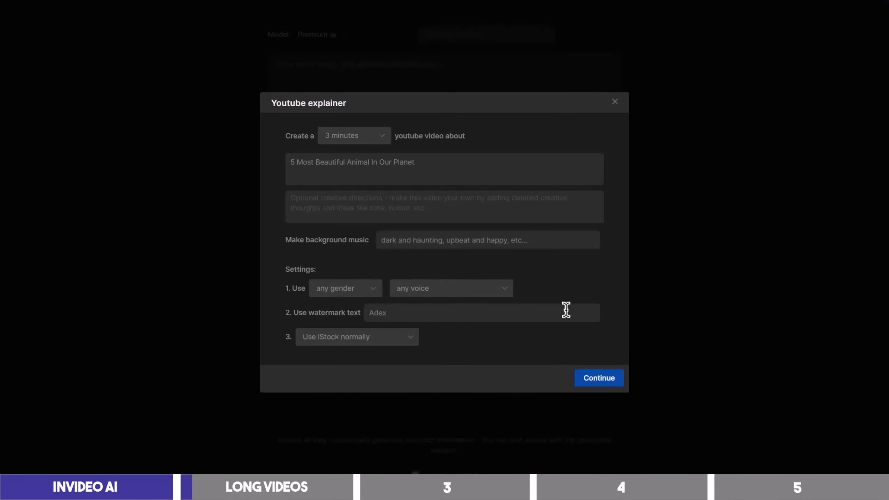
click(597, 377)
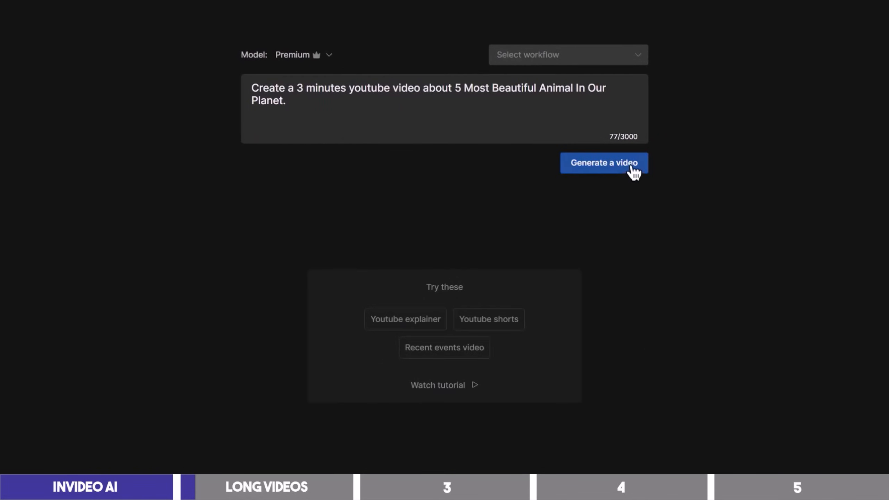
Generate the video, keeping the Animal Lovers audience, Bright look and YouTube platform.
click(603, 163)
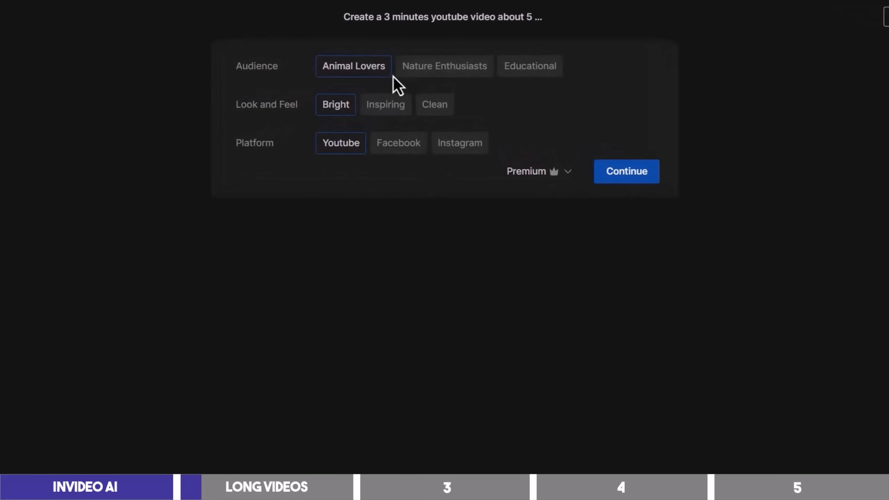
mouse_move(445, 65)
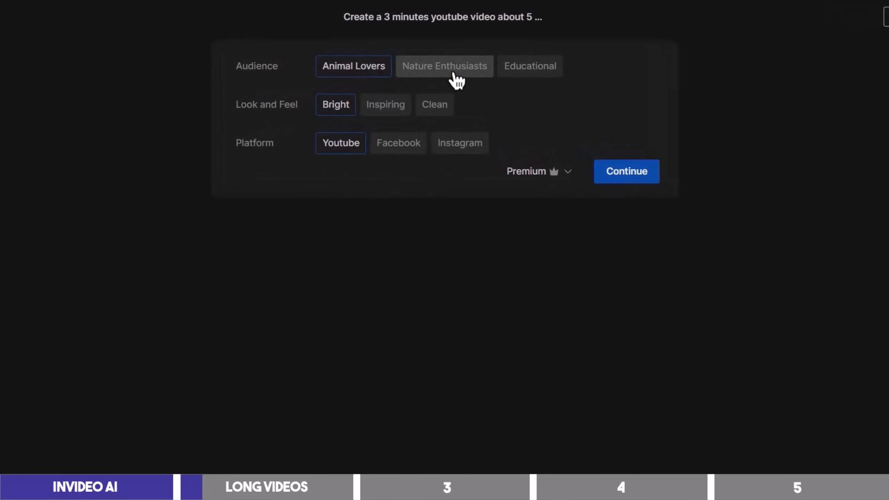
mouse_move(529, 66)
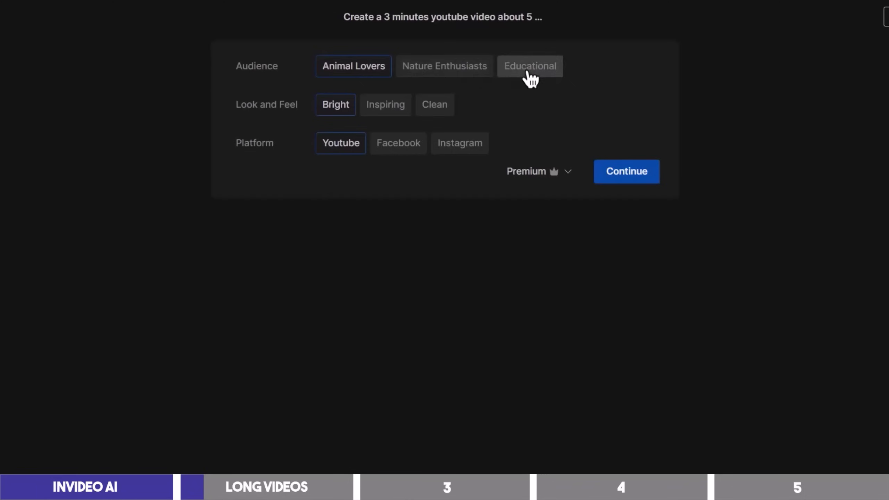
mouse_move(416, 108)
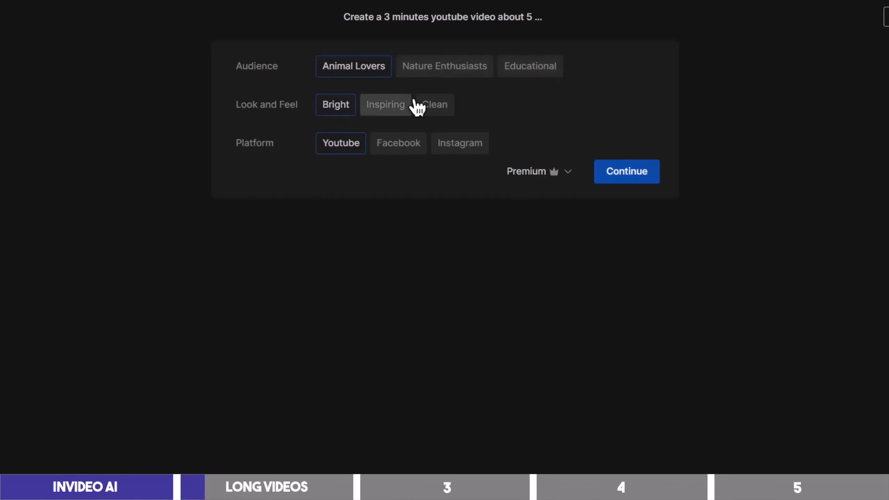
mouse_move(341, 143)
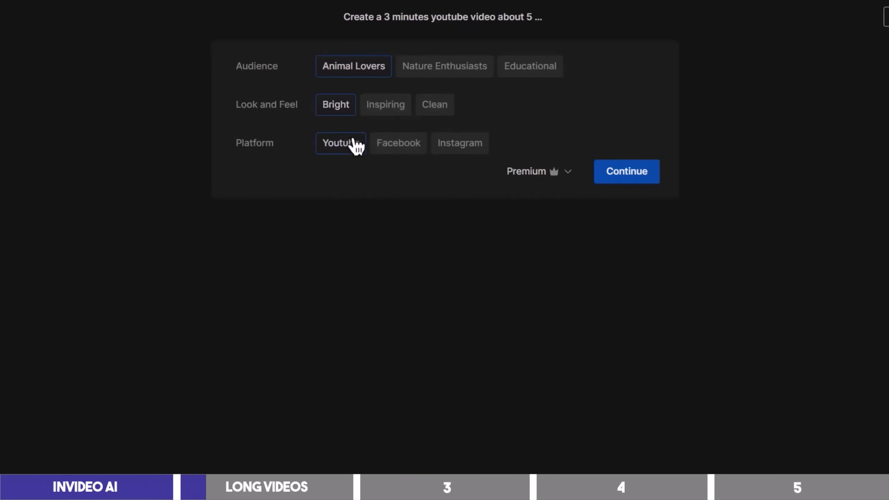
mouse_move(368, 148)
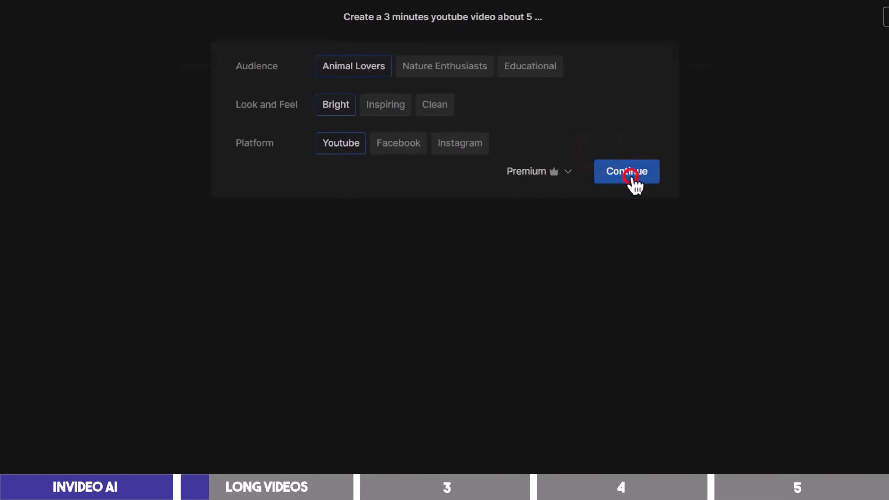
click(626, 171)
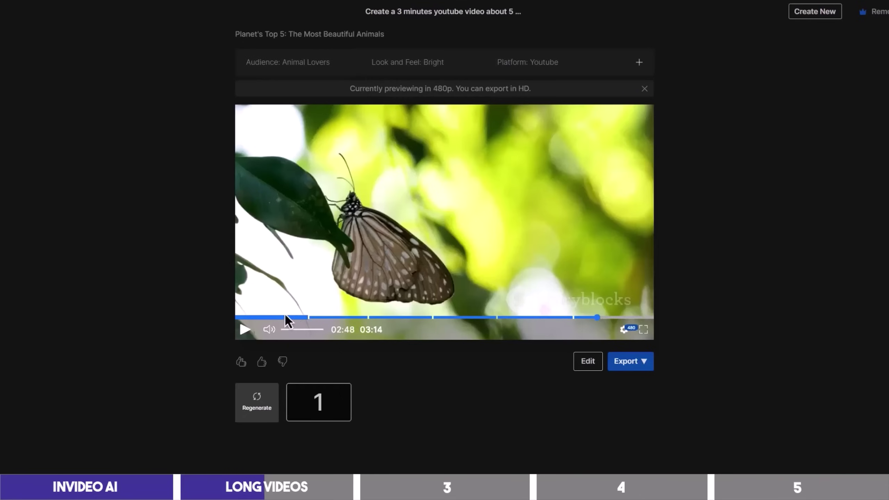
mouse_move(260, 325)
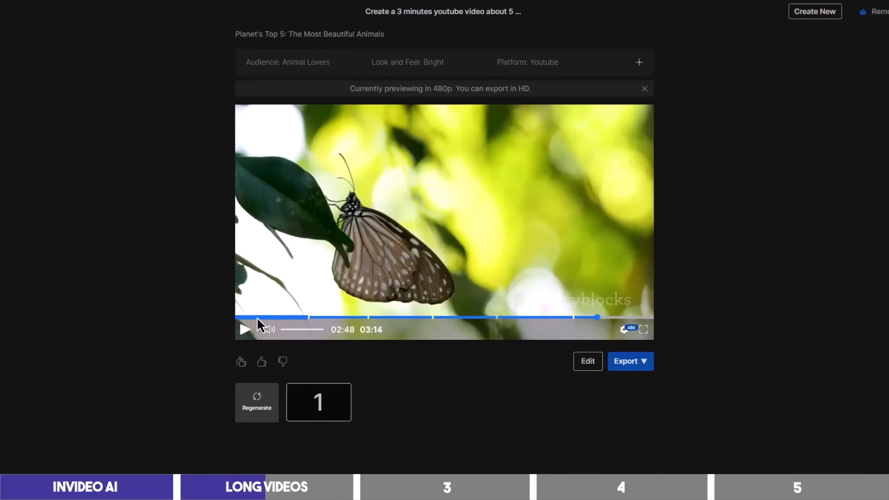
Seek the 3:14 animal video preview back near its start, at the peacock scene.
click(256, 317)
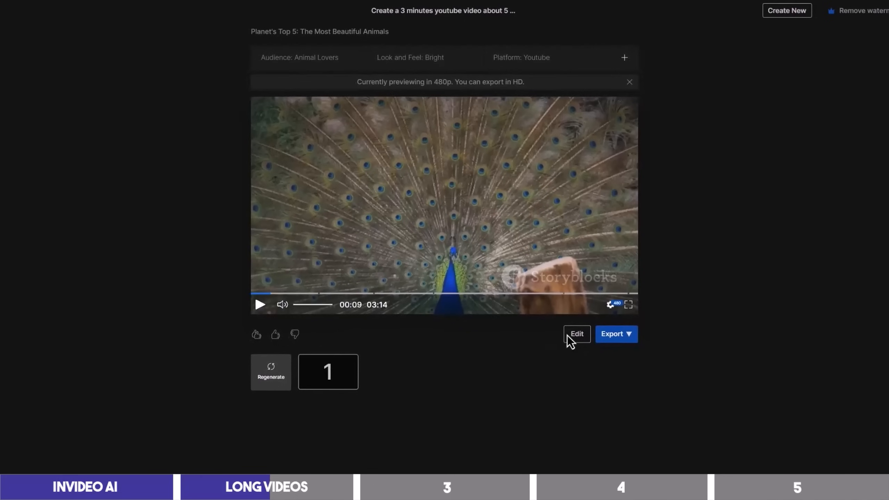
Open Edit and enter the edit command box for the male voiceover, no-music request.
click(576, 334)
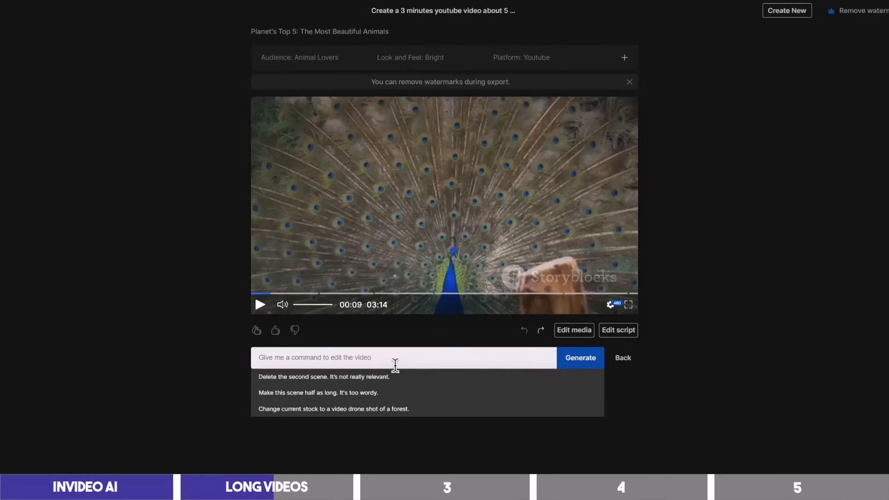
mouse_move(345, 397)
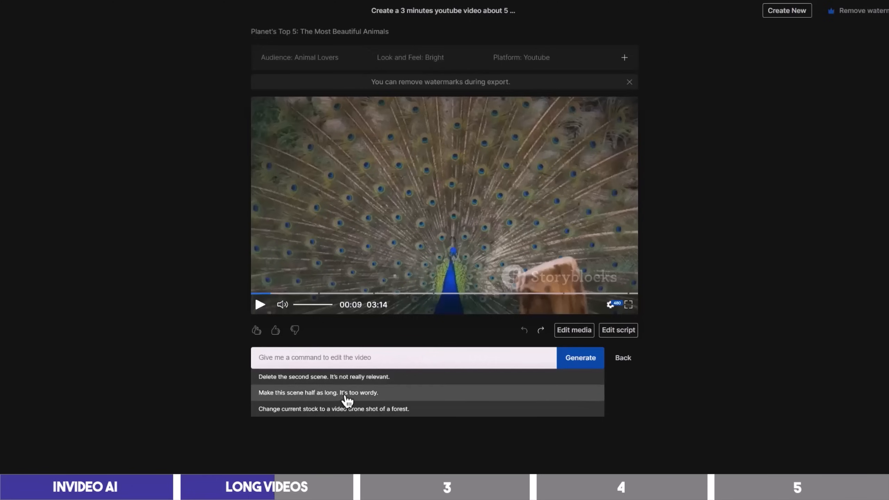
mouse_move(406, 413)
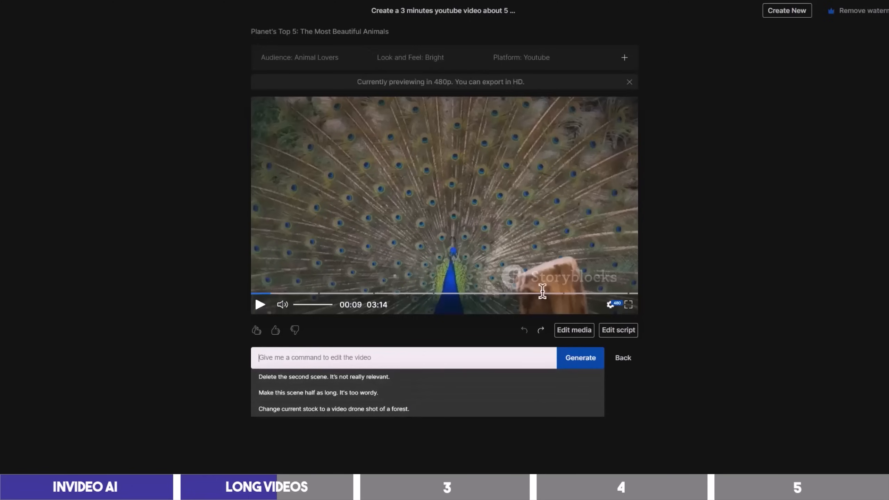
click(260, 304)
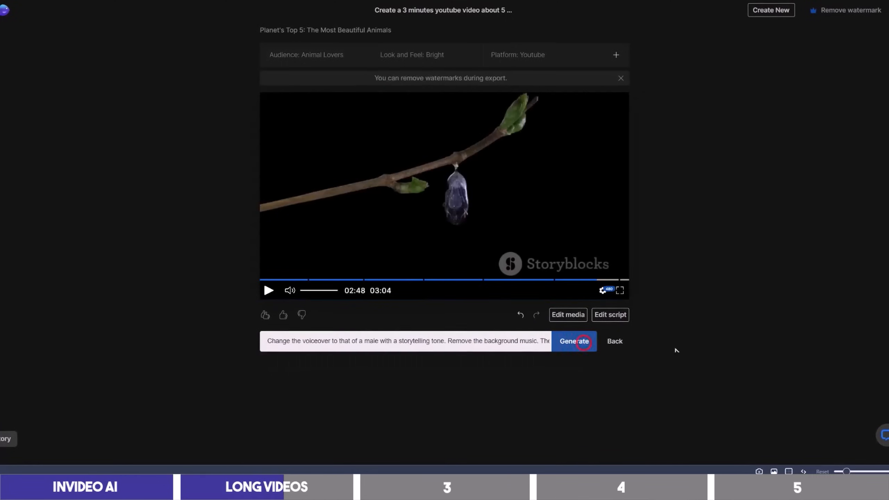
Apply the voiceover and music edit, then play the resulting 2:54 video preview.
click(573, 340)
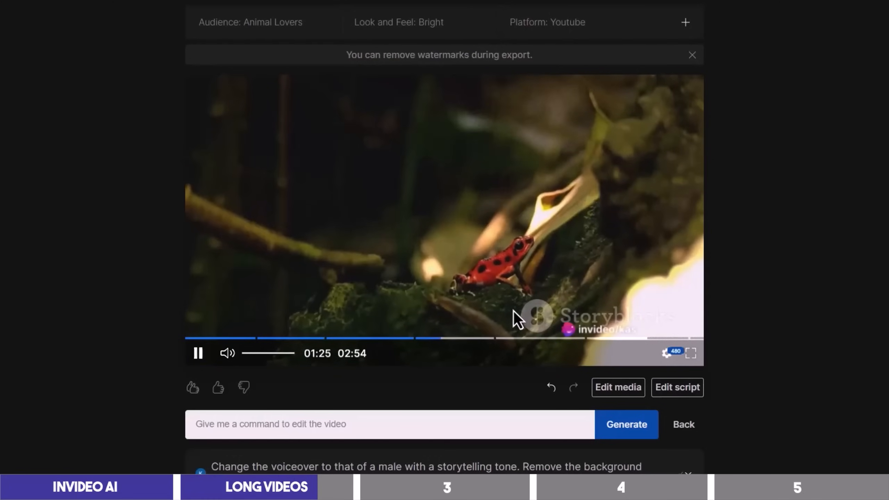
mouse_move(633, 299)
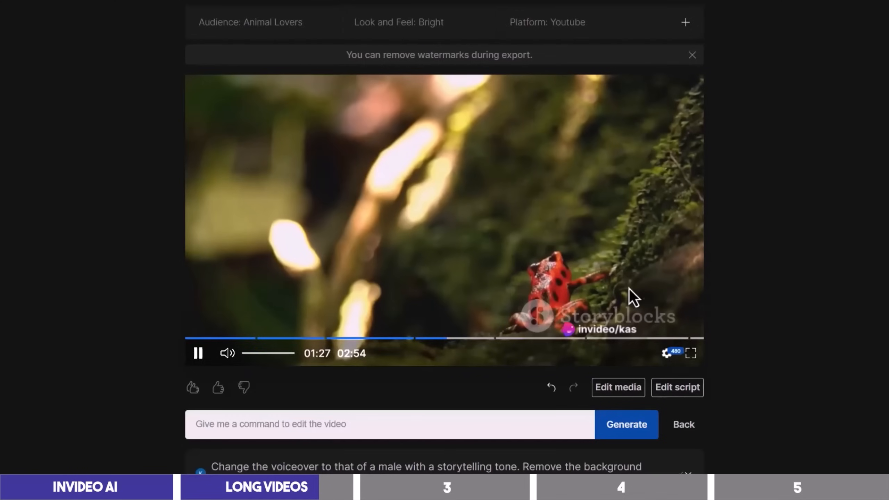
mouse_move(640, 275)
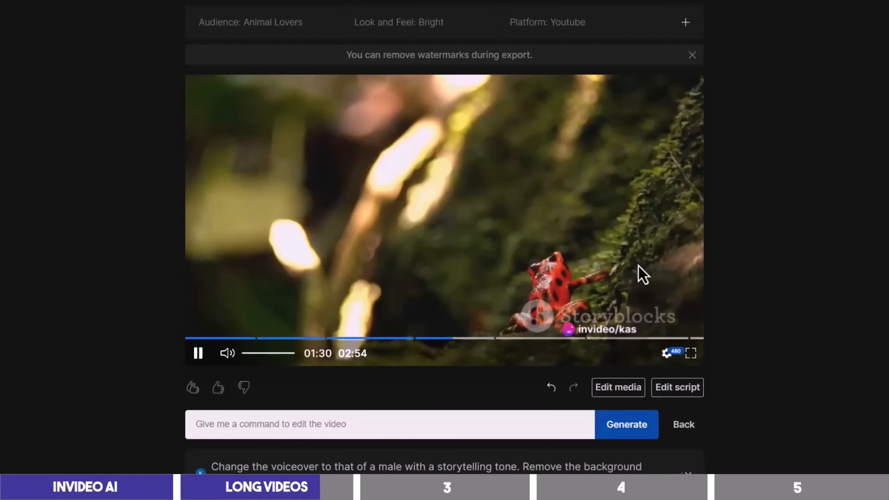
mouse_move(662, 272)
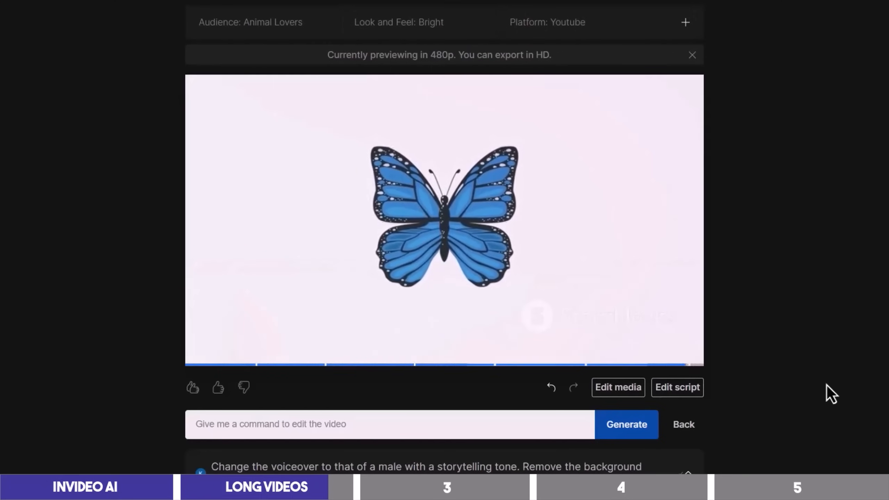
click(444, 221)
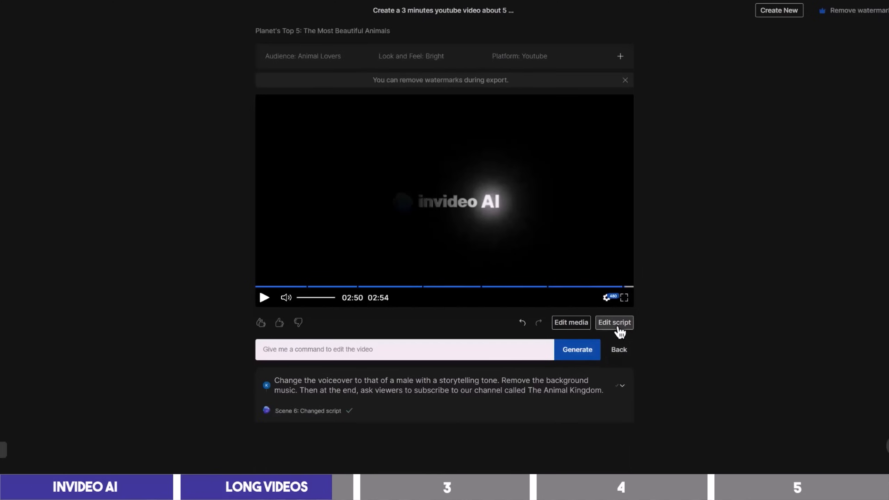
mouse_move(571, 322)
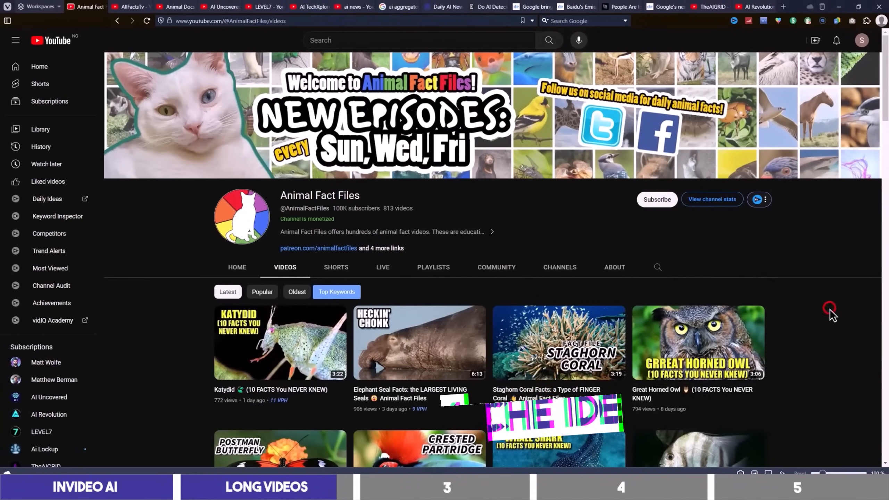
mouse_move(828, 314)
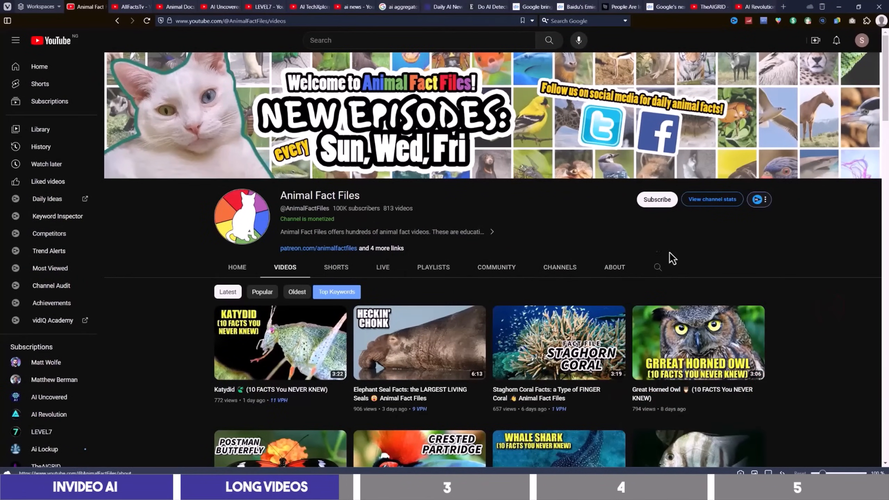
Scroll Animal Fact Files' videos, then view the AllFactsTv and Animal Docs channel tabs.
scroll(down, 3)
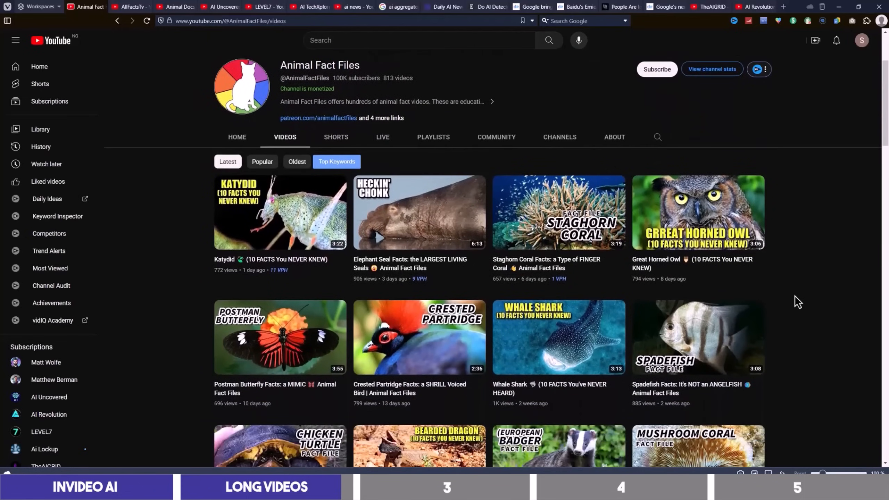
scroll(up, 3)
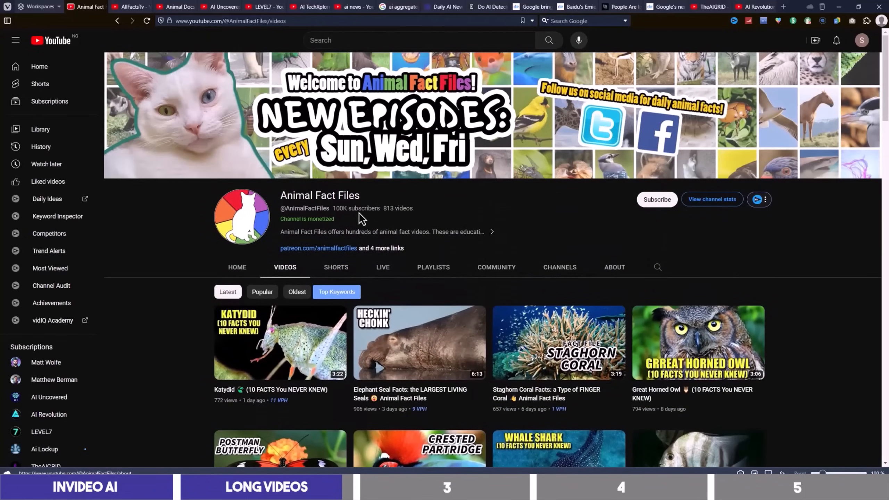
click(129, 6)
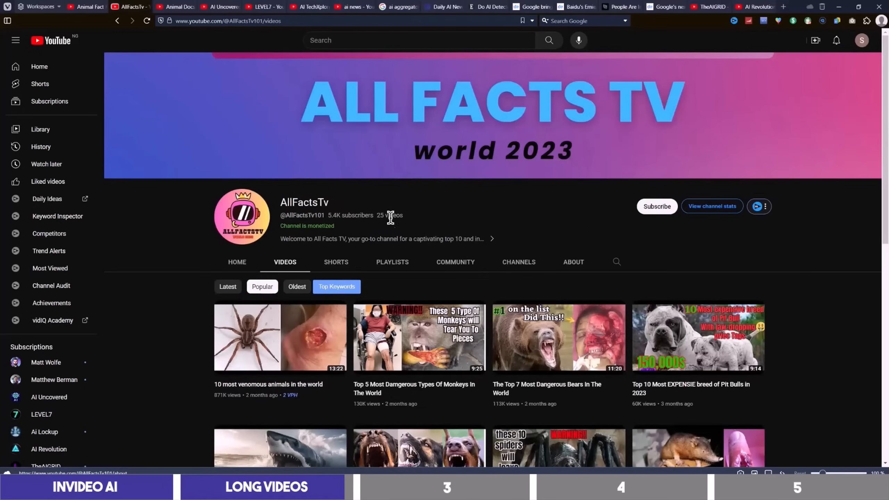
mouse_move(222, 404)
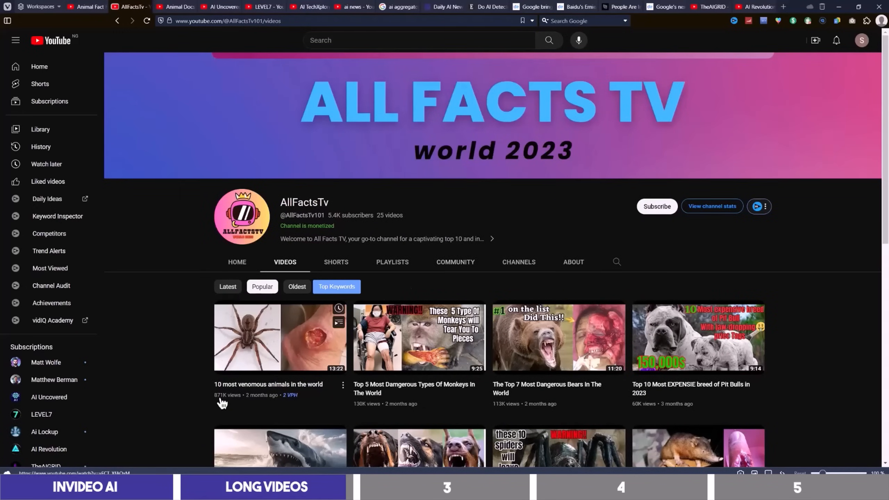
mouse_move(408, 396)
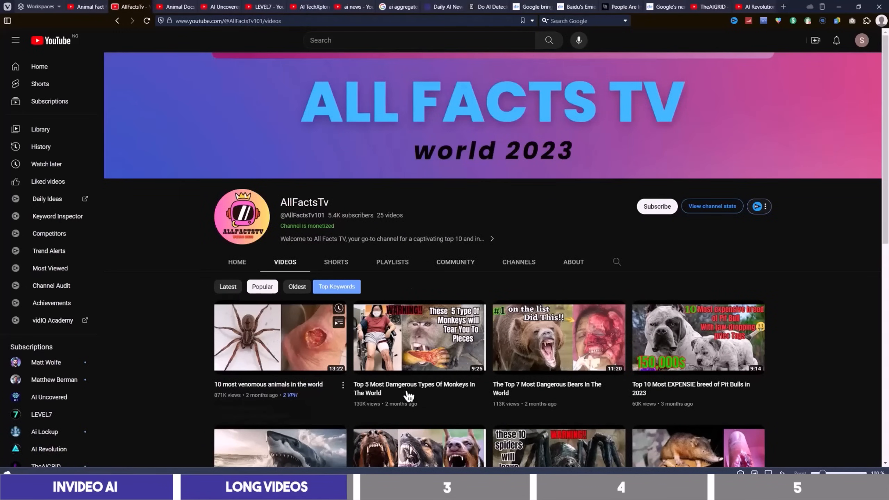
mouse_move(639, 411)
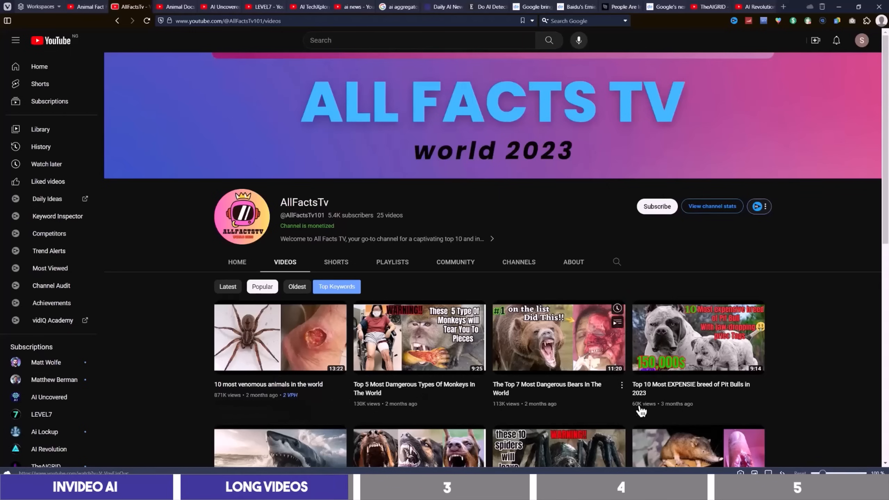
click(175, 6)
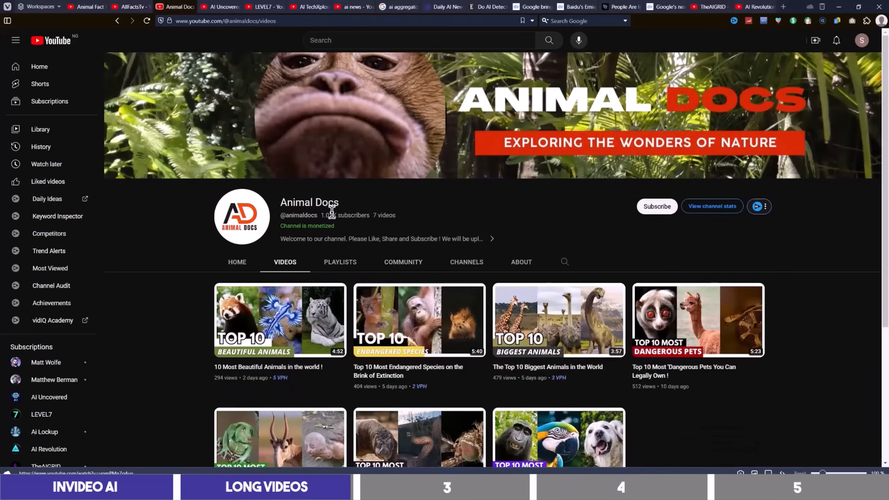
mouse_move(346, 237)
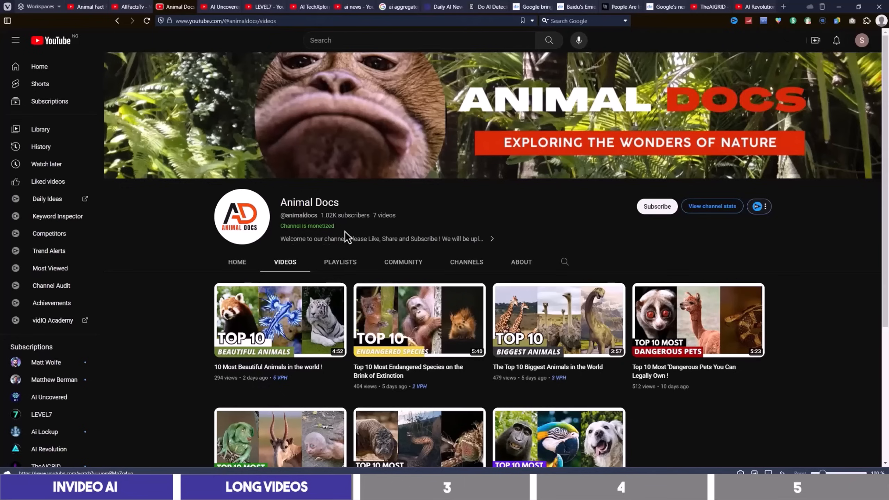
mouse_move(246, 392)
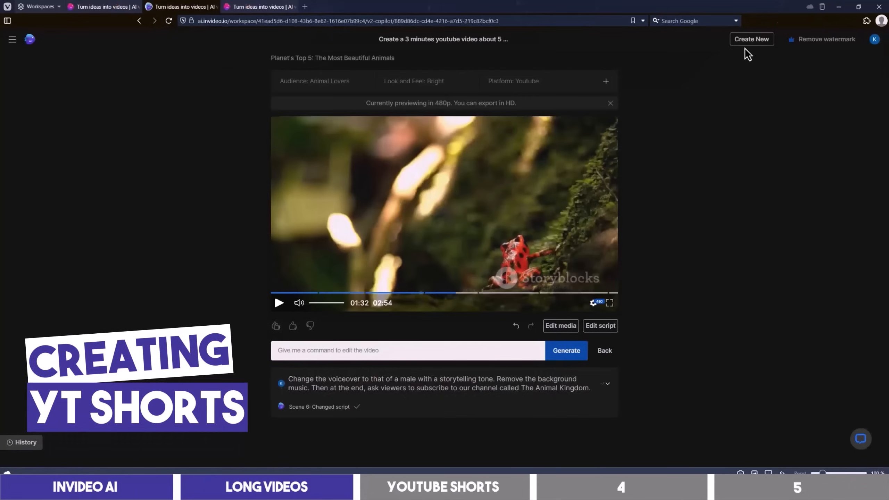
Start a new project using the YouTube shorts workflow with a male narrator.
click(751, 40)
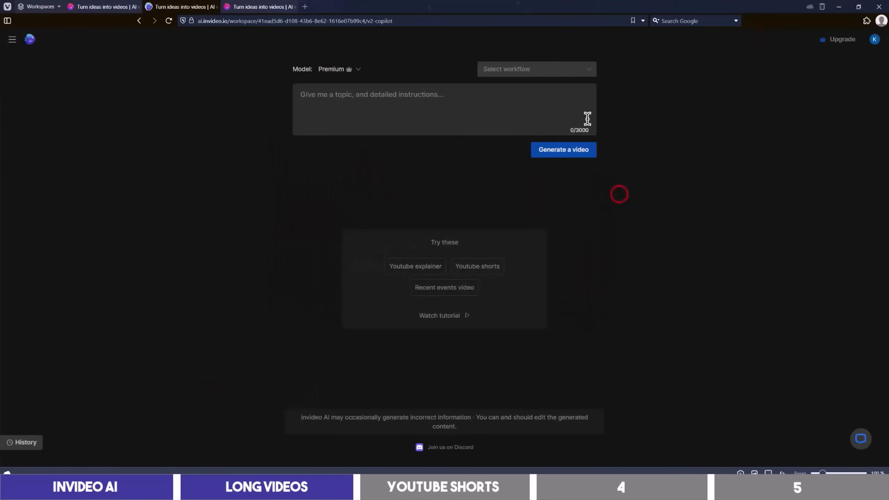
click(535, 69)
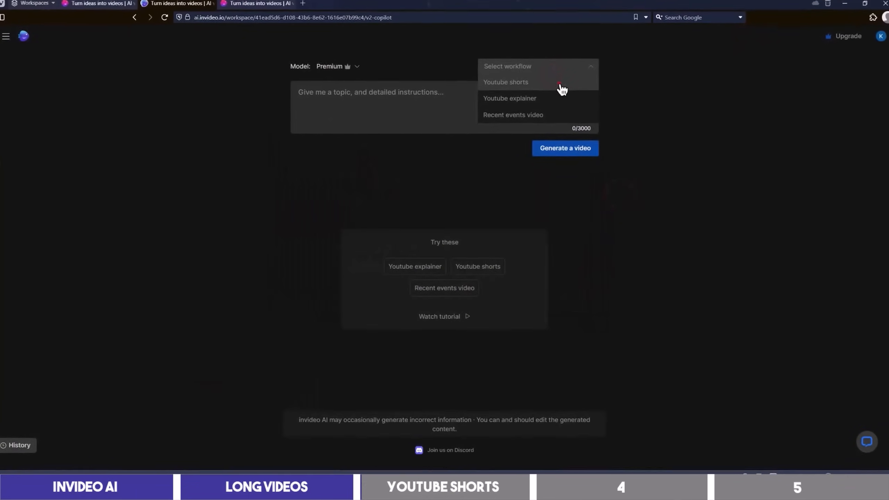
click(506, 82)
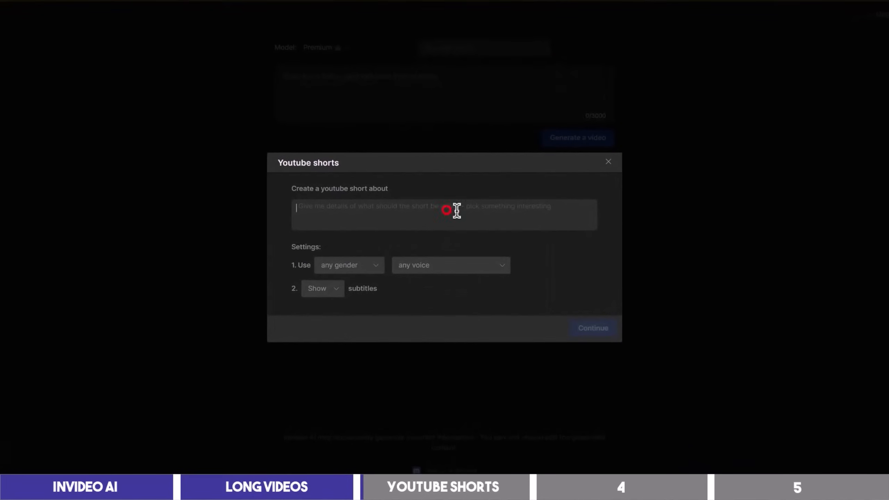
click(348, 265)
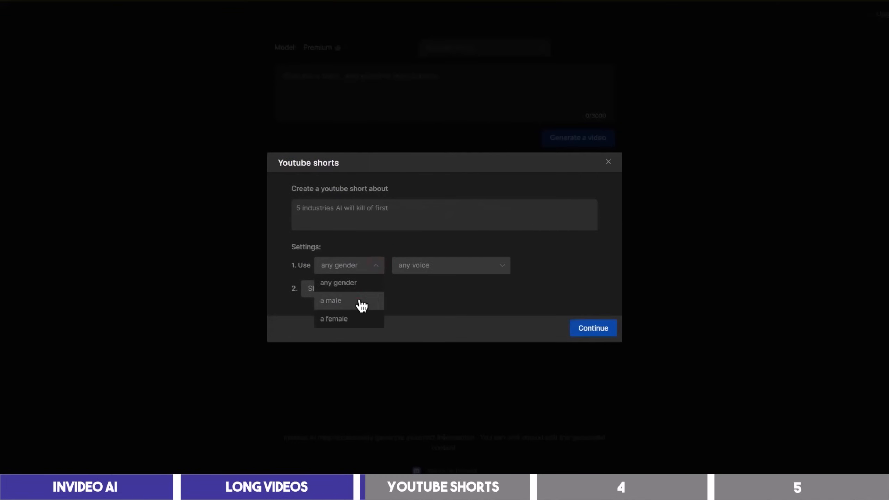
click(331, 300)
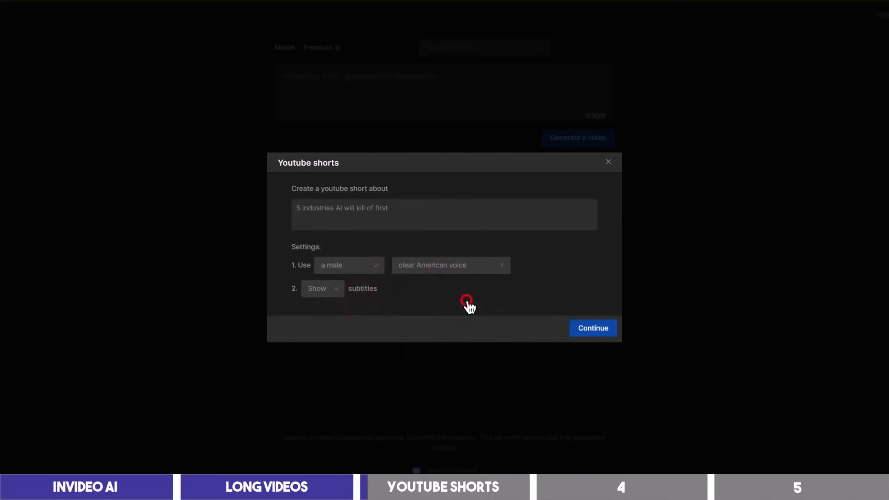
mouse_move(323, 292)
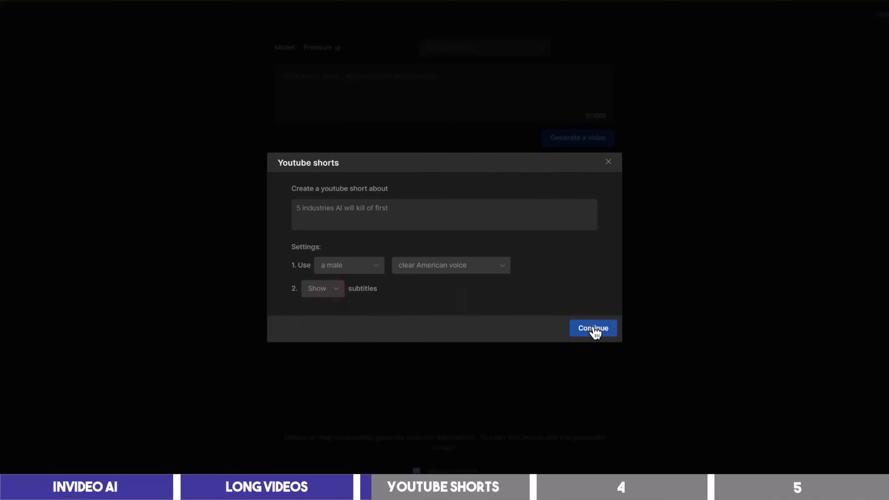
Generate the AI industries short, accepting the suggested audience, look and platform.
click(592, 328)
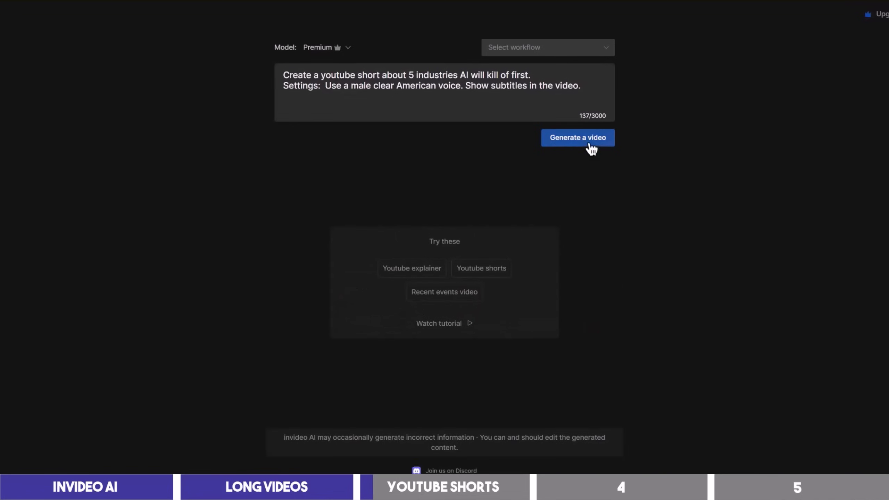
click(577, 138)
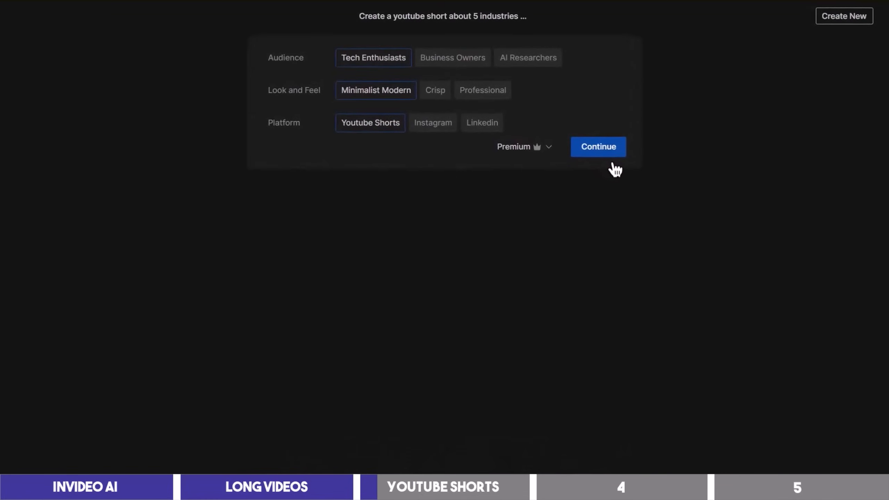
mouse_move(604, 107)
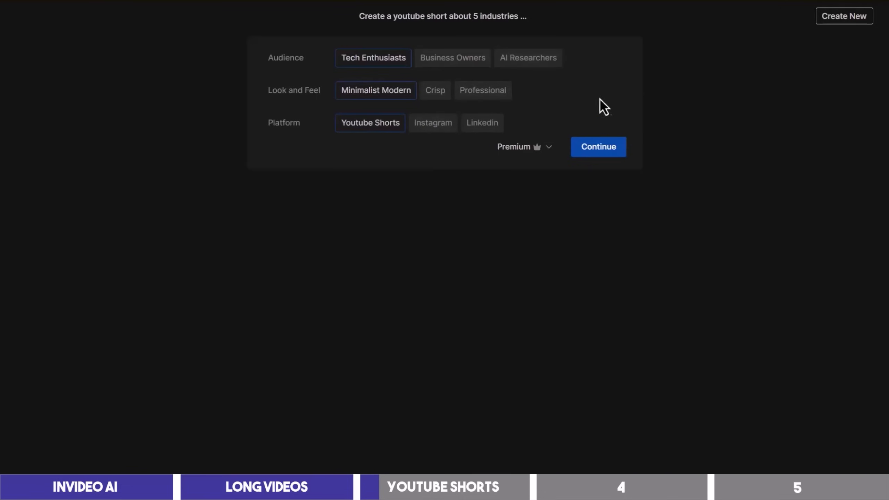
click(598, 147)
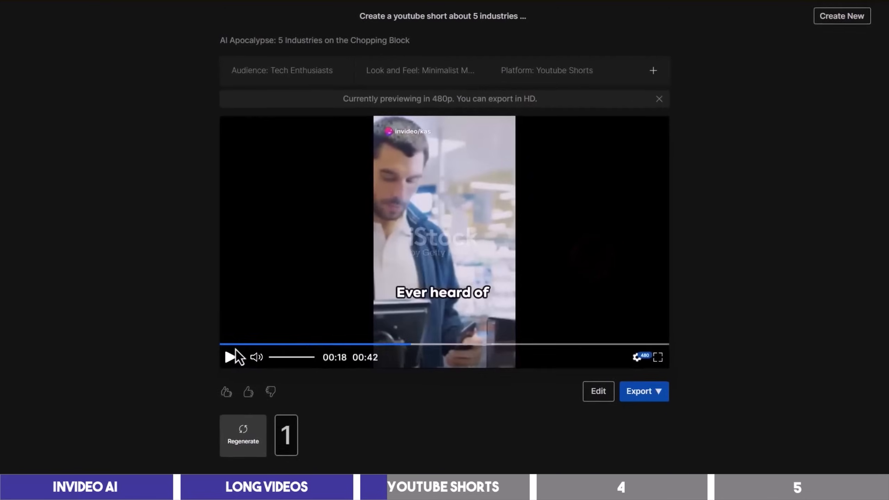
Edit the short's intro script to '5 industries that may disappear because of AI'.
click(597, 391)
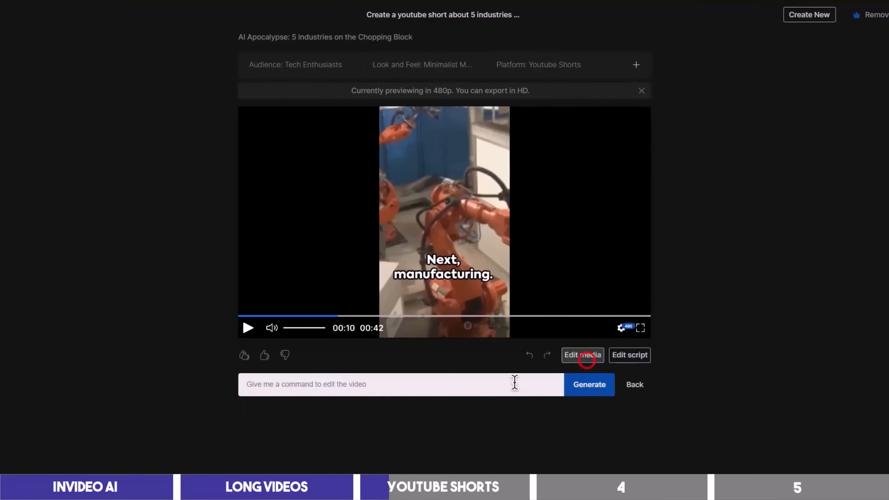
text(Change the intro script to: 5 industries that may disappear because of AI.)
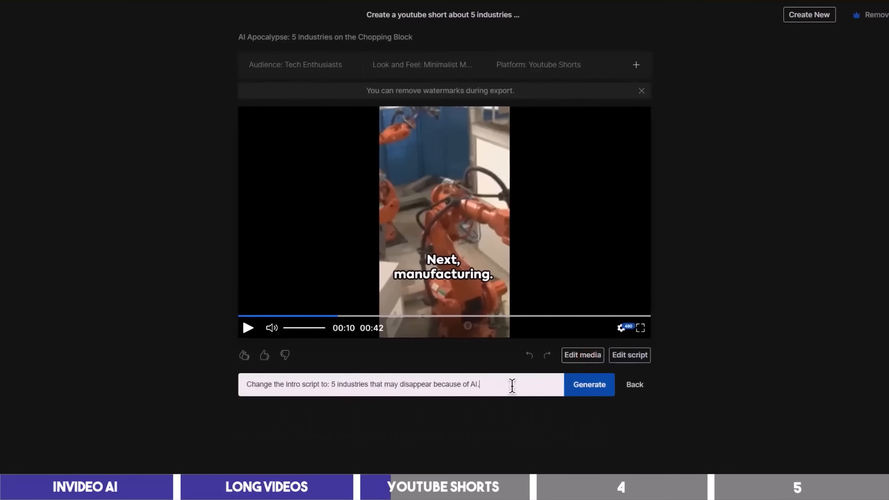
click(588, 384)
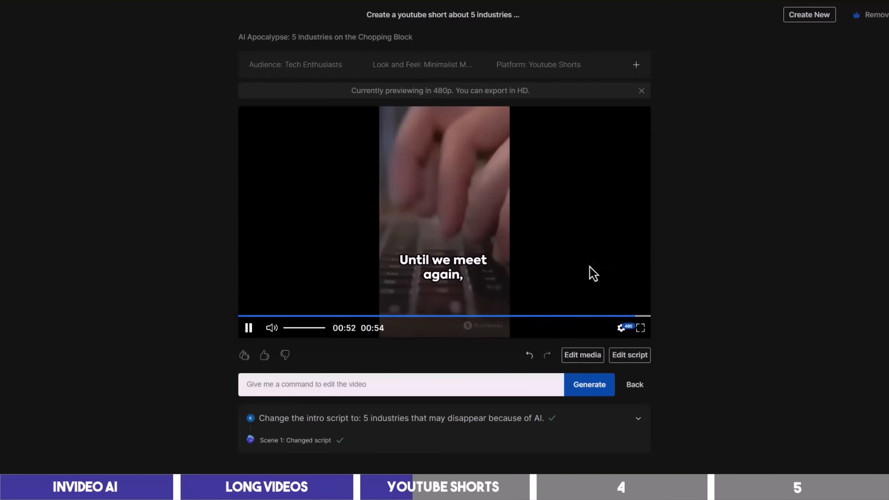
Review the updated 0:54 short by pausing, resuming and pausing its preview.
click(248, 328)
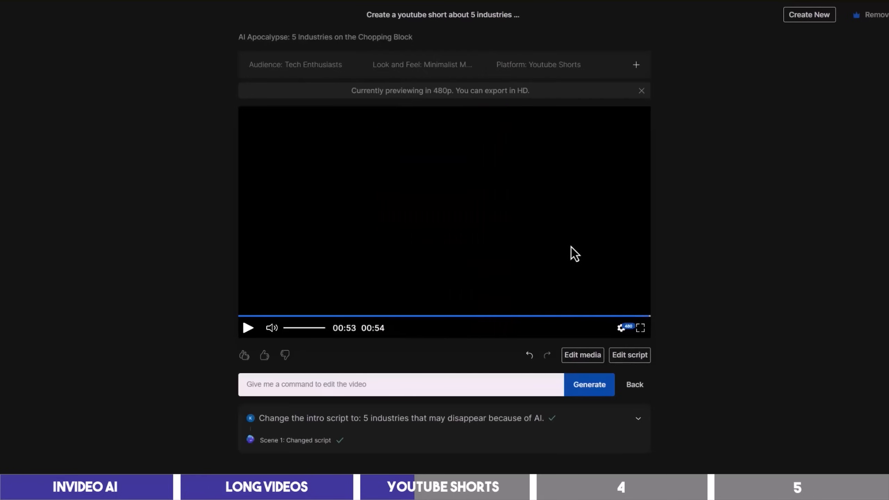
click(248, 328)
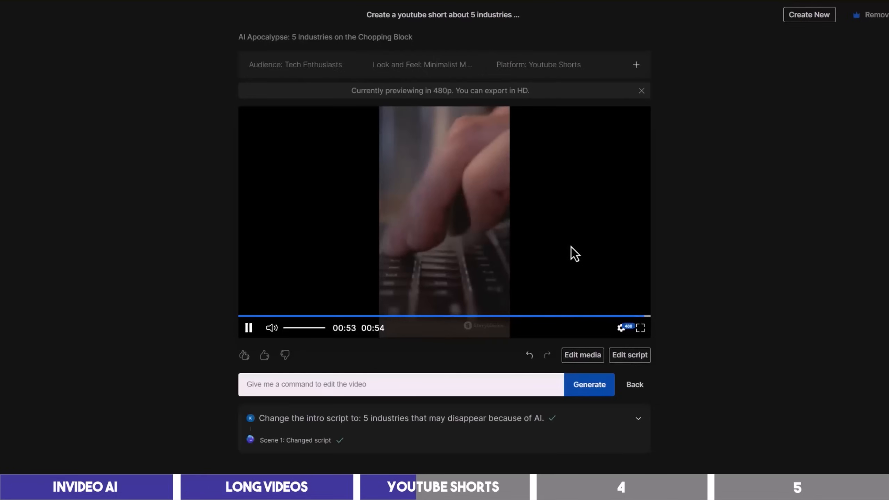
click(248, 328)
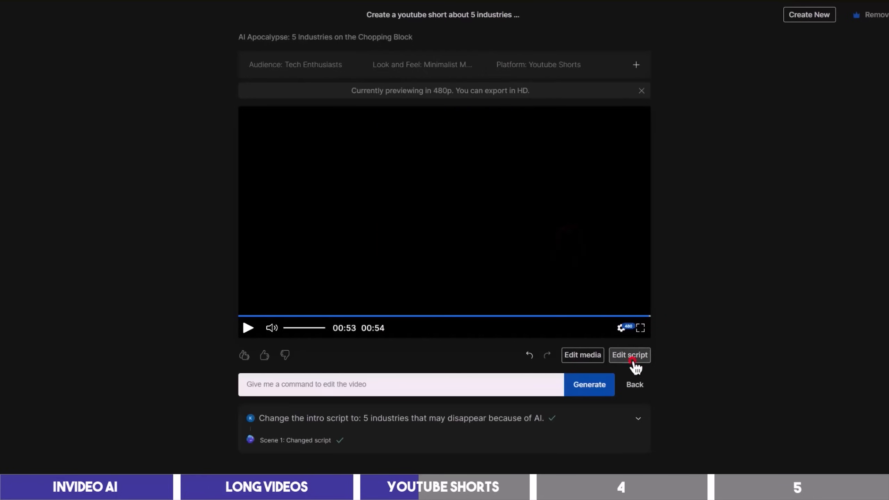
Append 'But as of now' to the script's job-risk line and play the short's preview.
click(630, 355)
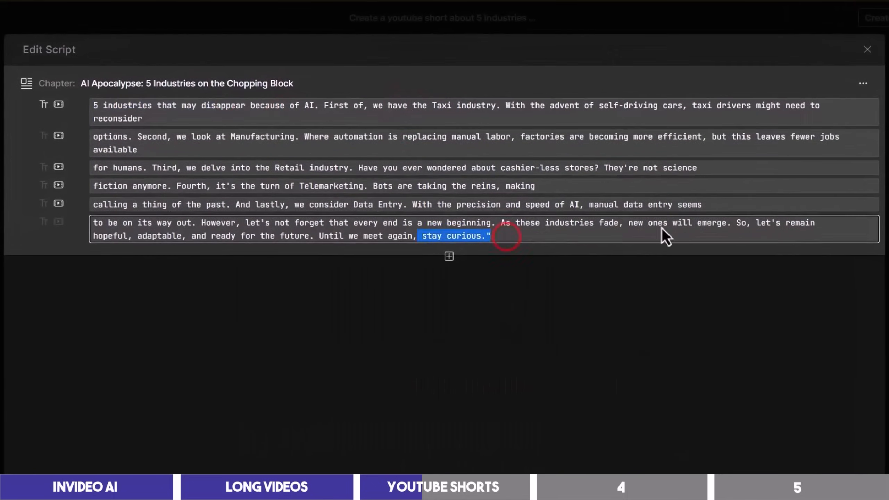
text(Your job is at risk if you are in one of these.)
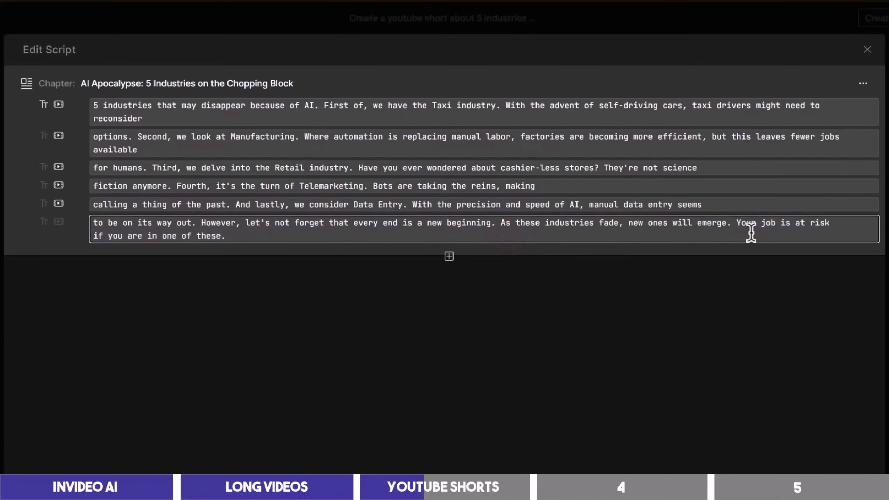
text(But as)
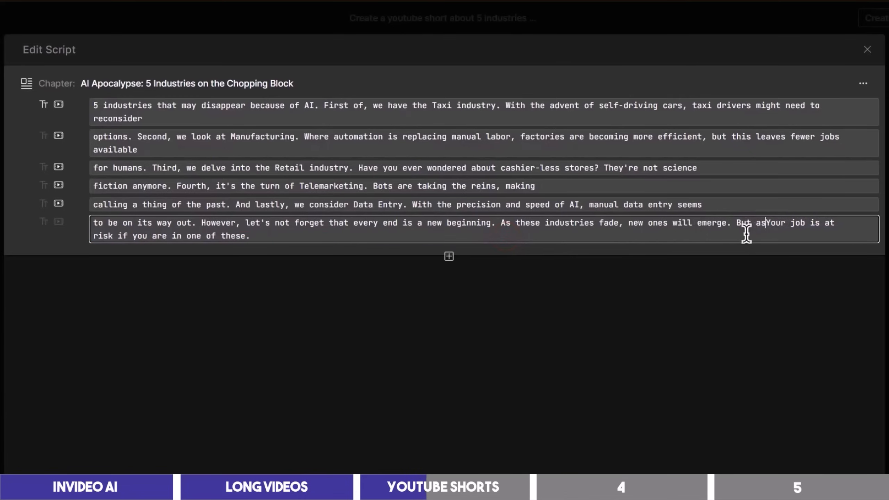
text(of now)
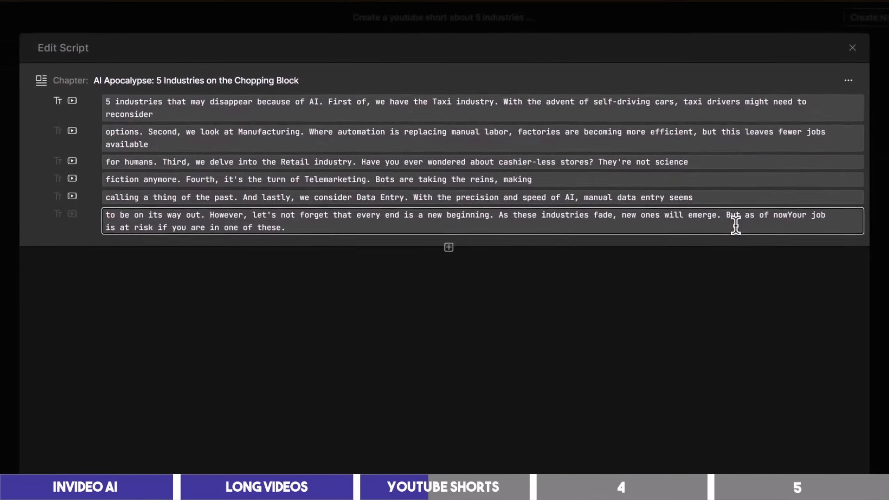
click(852, 48)
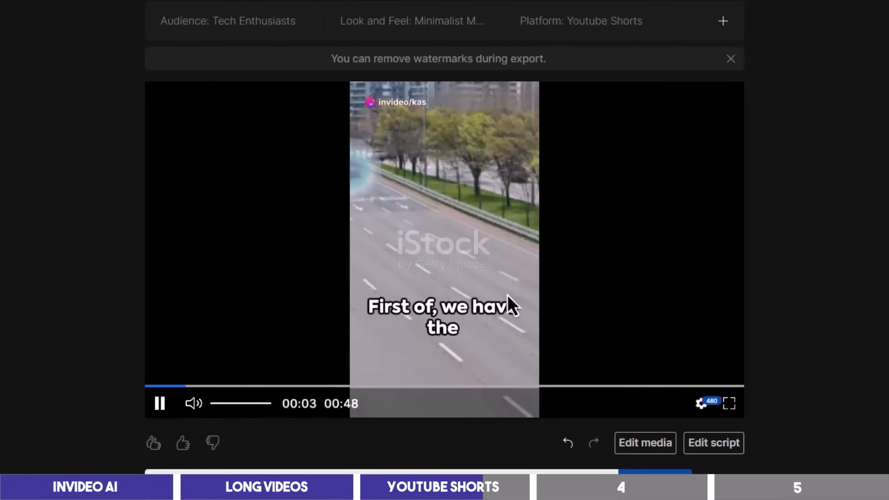
click(159, 403)
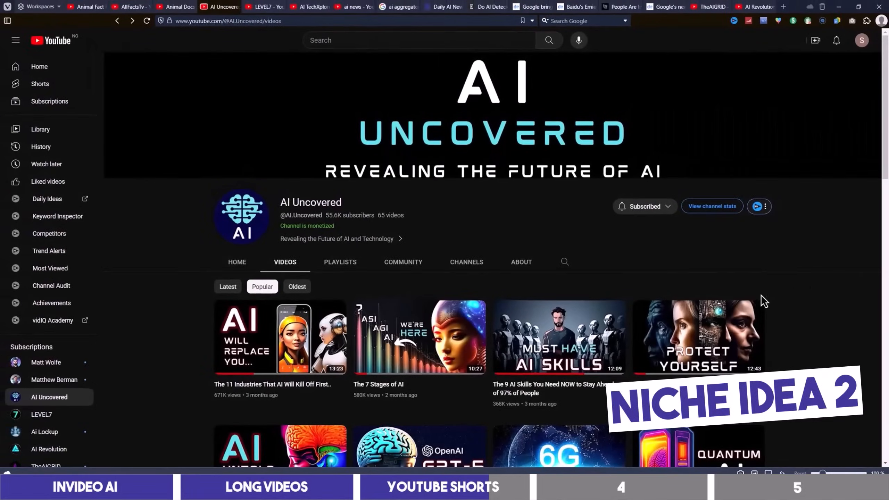
Scroll through the AI Uncovered and LEVEL7 channel video lists.
scroll(down, 3)
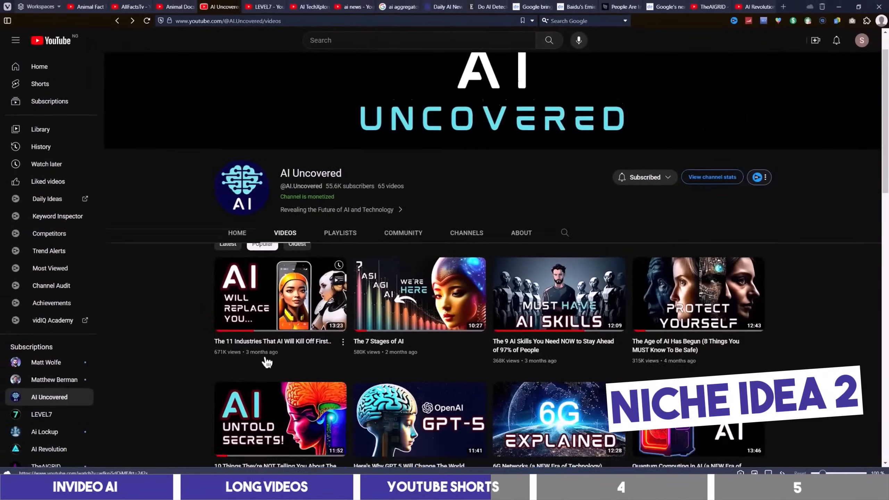
scroll(up, 3)
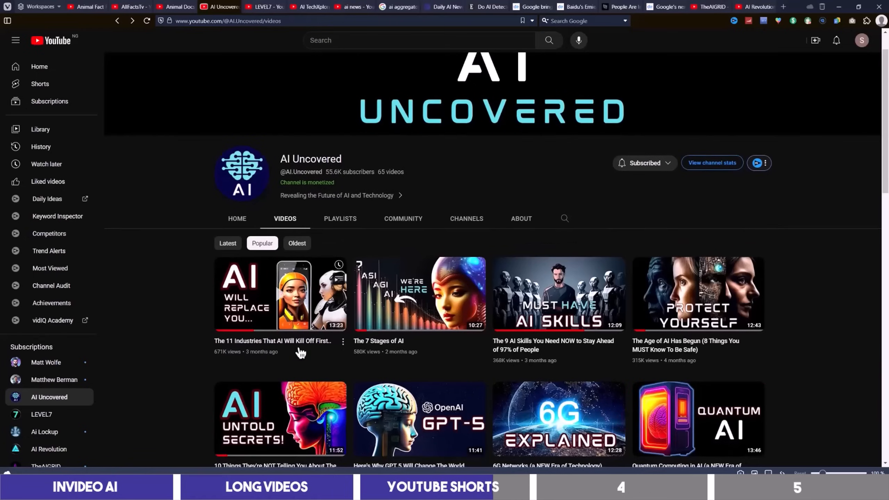
mouse_move(526, 359)
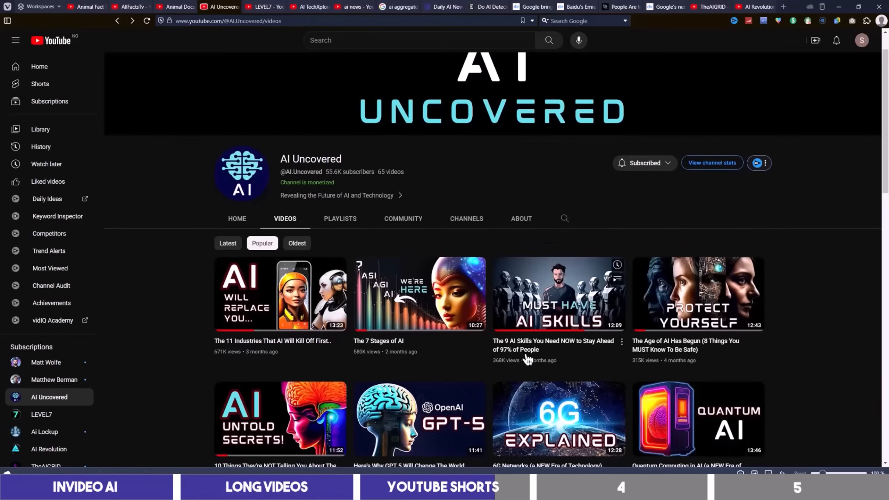
mouse_move(280, 295)
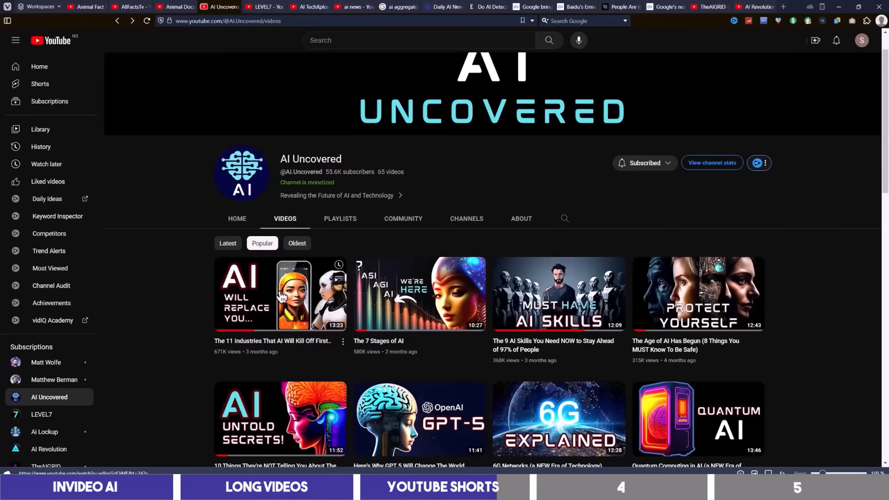
scroll(down, 3)
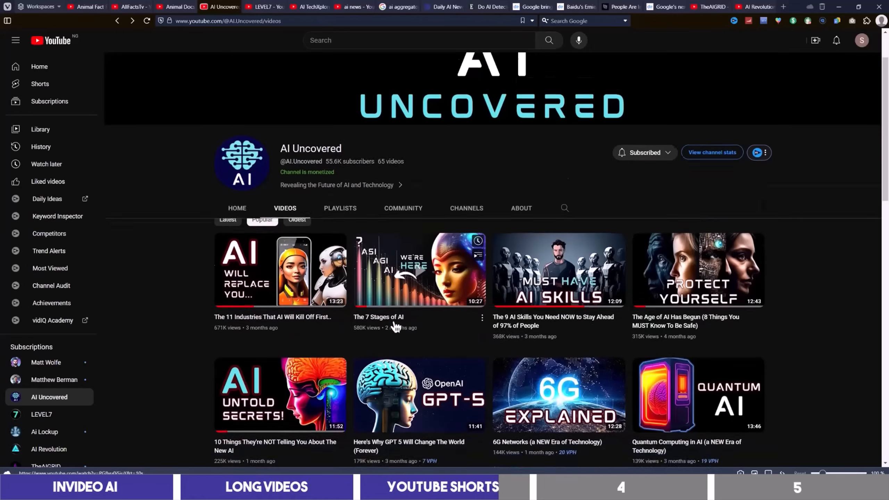
scroll(up, 3)
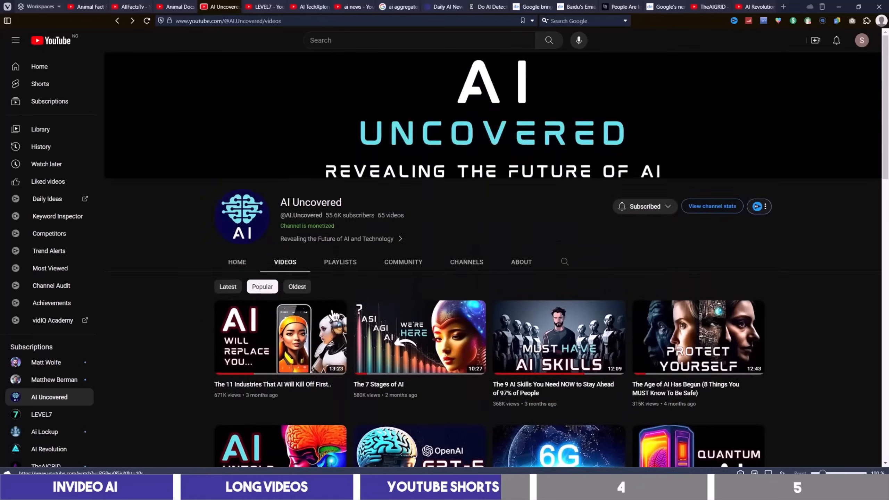
mouse_move(282, 336)
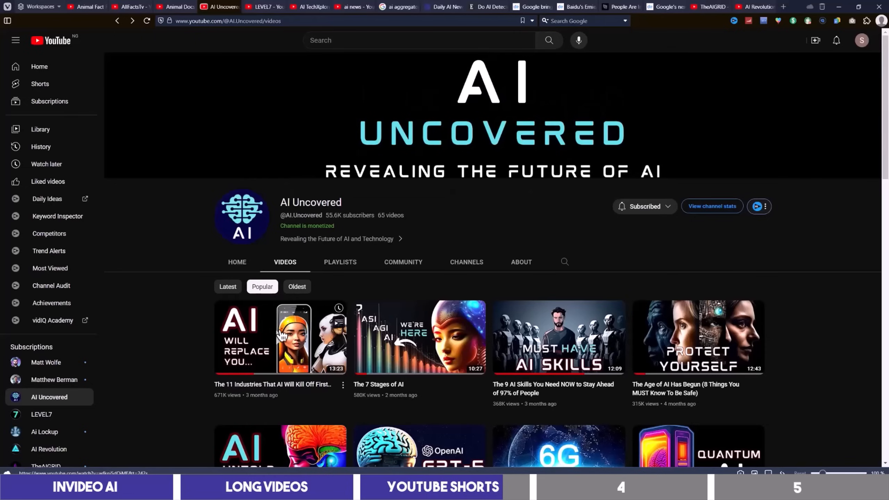
mouse_move(381, 261)
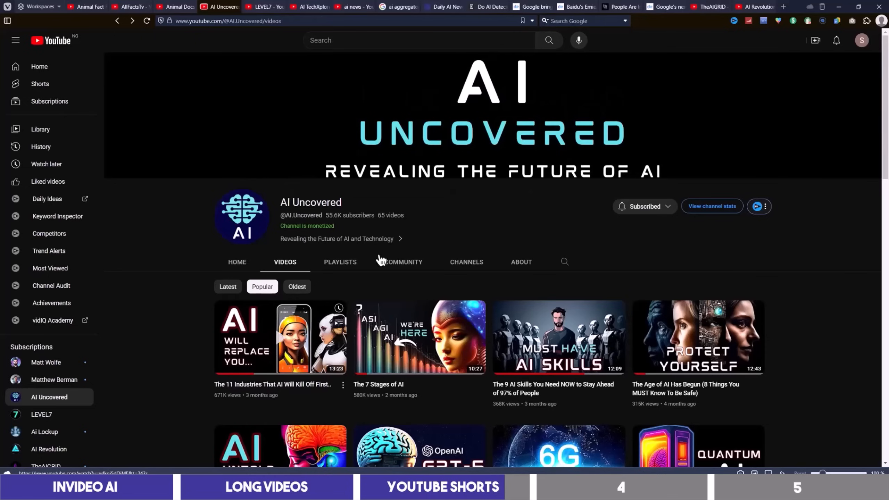
click(41, 414)
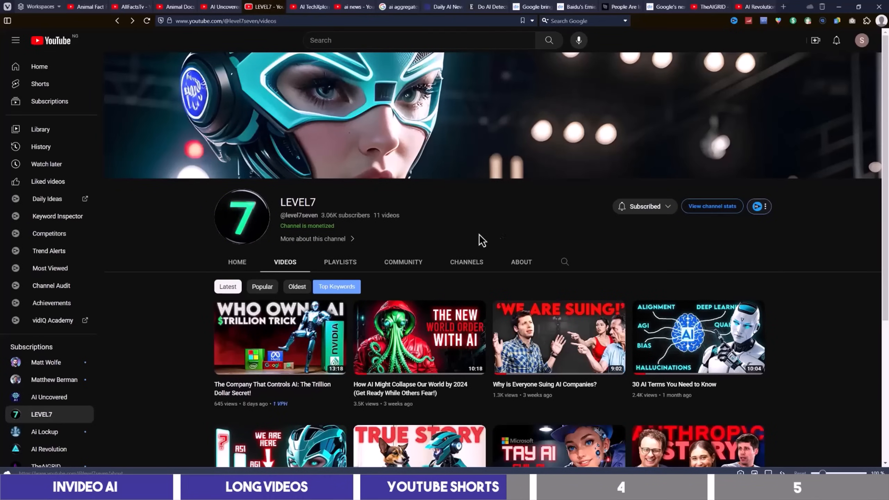
scroll(down, 3)
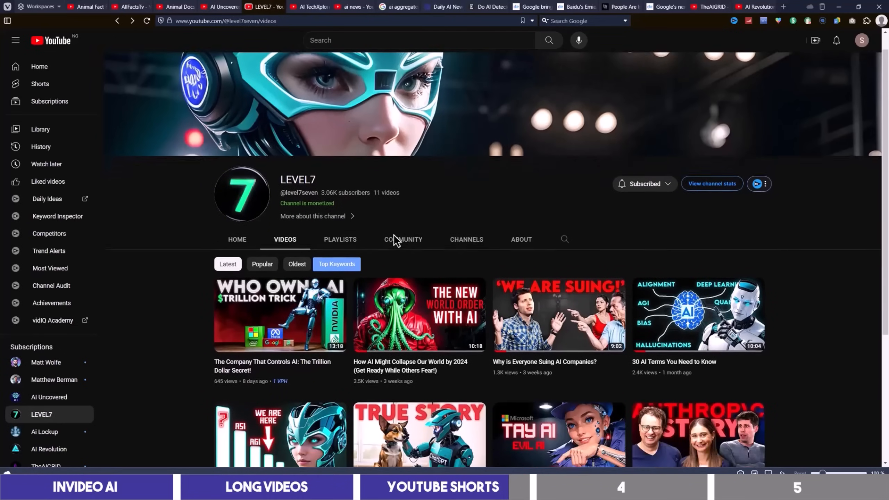
scroll(down, 3)
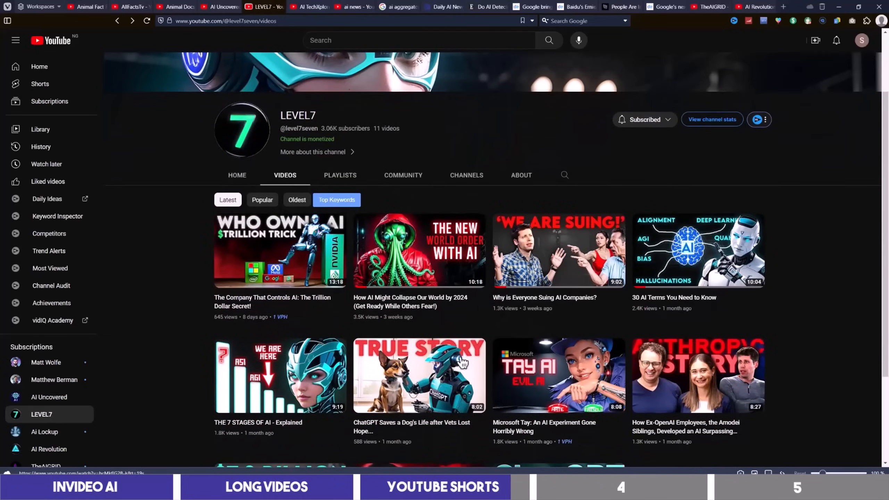
Browse AI TechXplorer's videos, then bring up the 'ai news' search results.
click(309, 7)
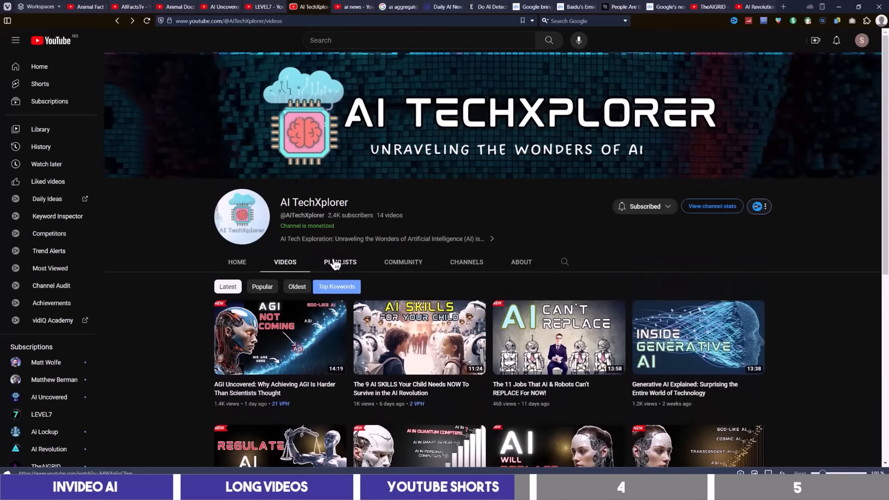
mouse_move(310, 261)
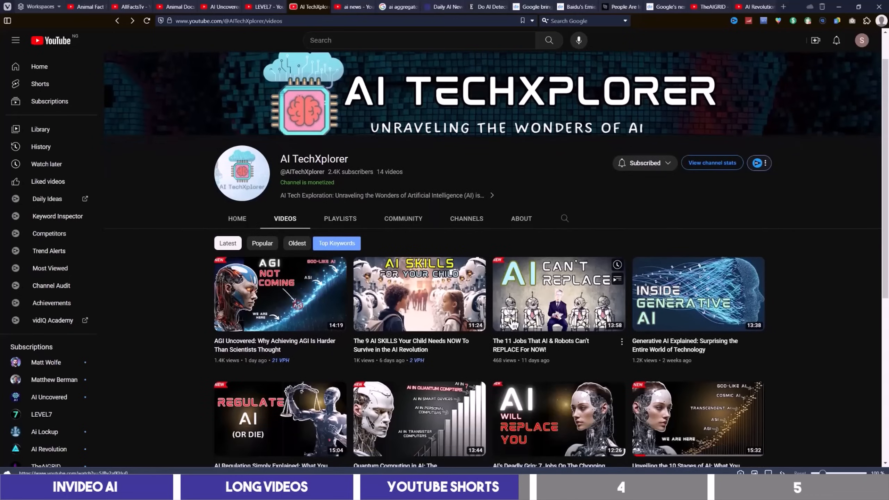
scroll(down, 3)
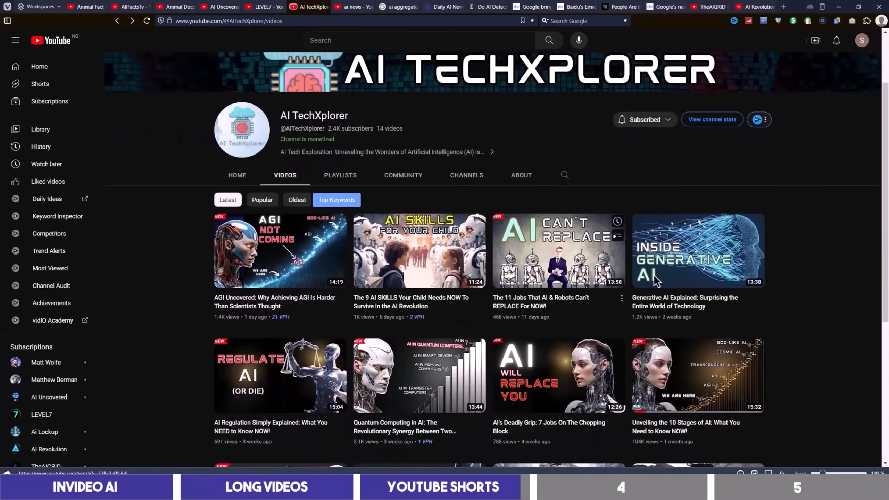
mouse_move(536, 238)
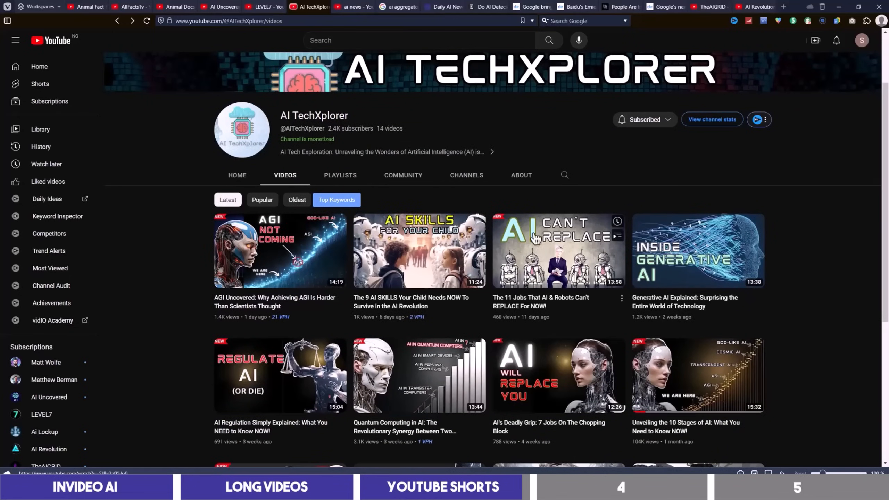
scroll(down, 3)
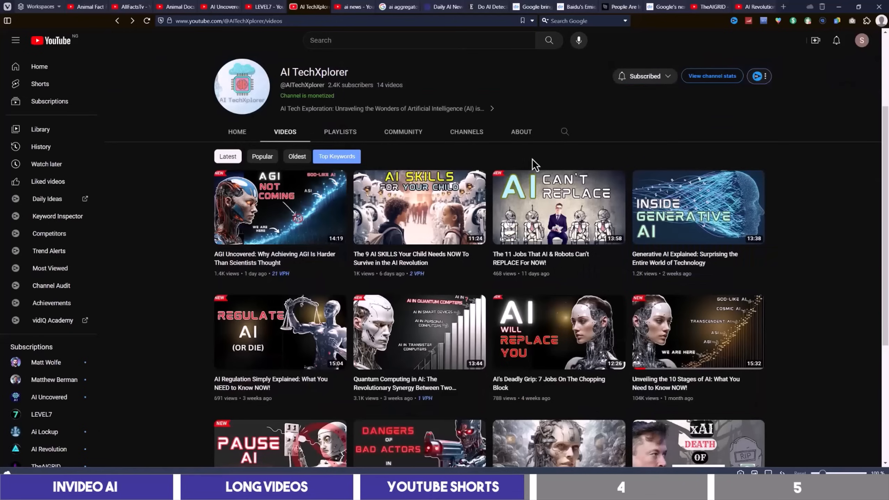
click(351, 6)
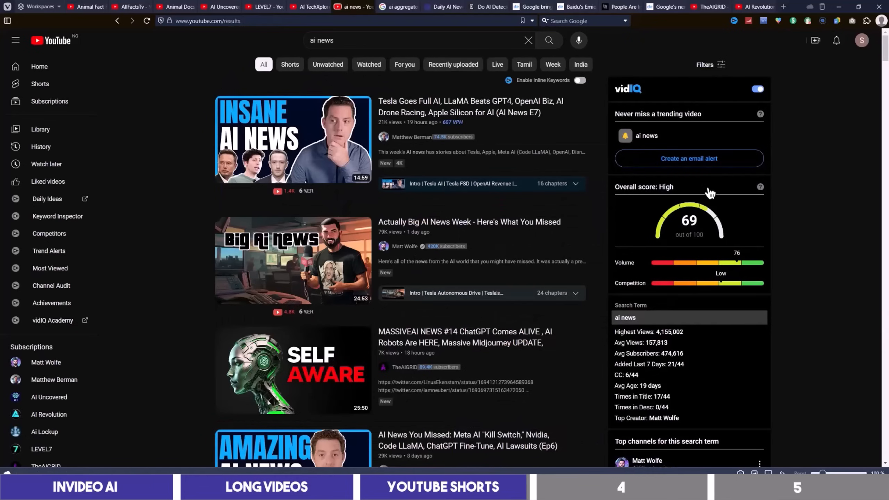
mouse_move(573, 153)
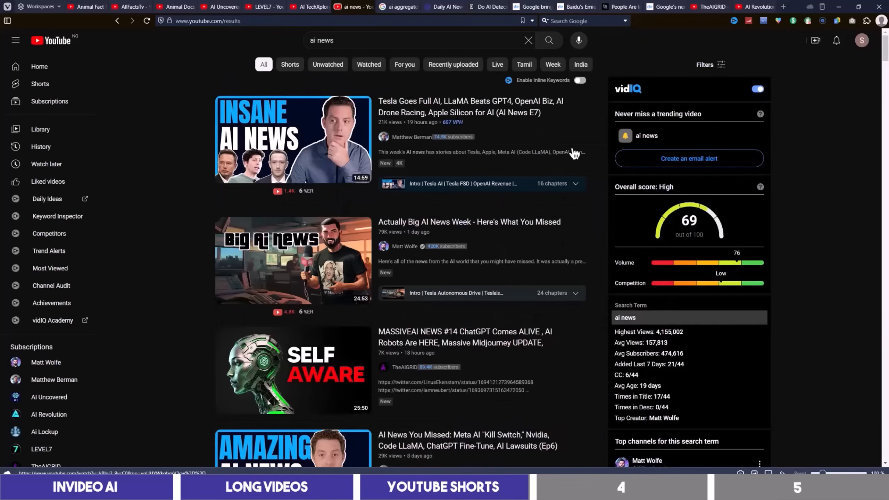
mouse_move(584, 221)
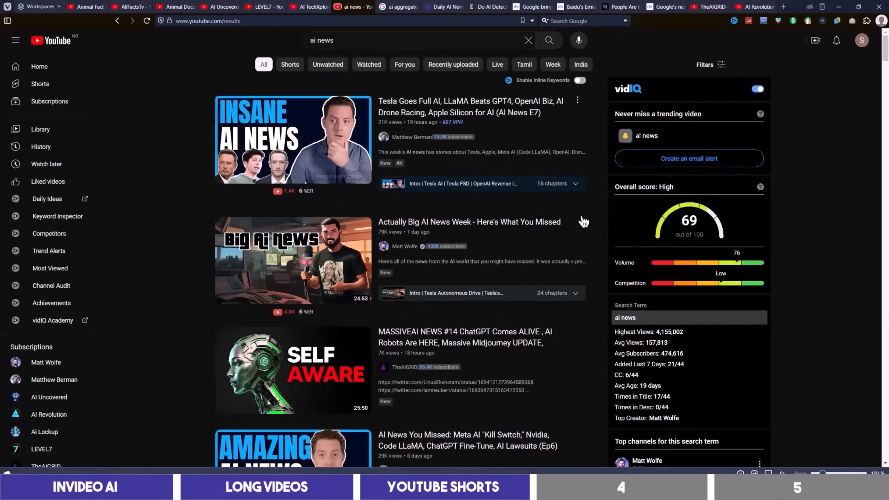
scroll(down, 3)
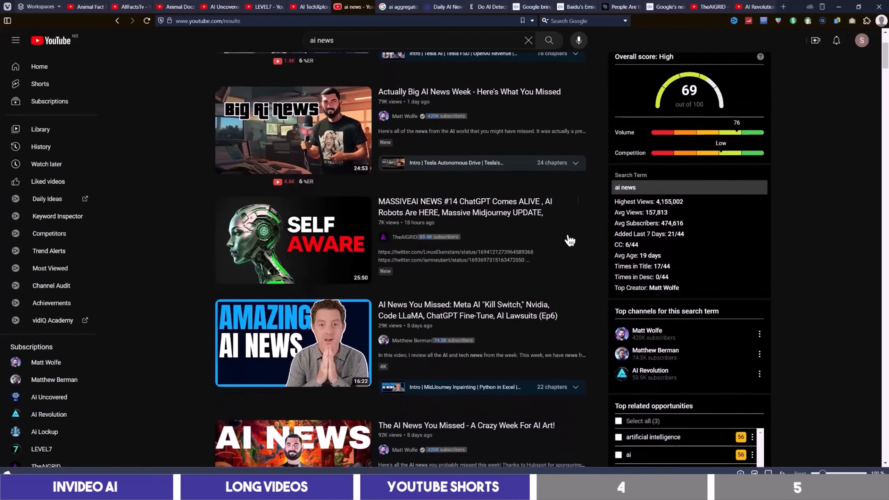
scroll(down, 3)
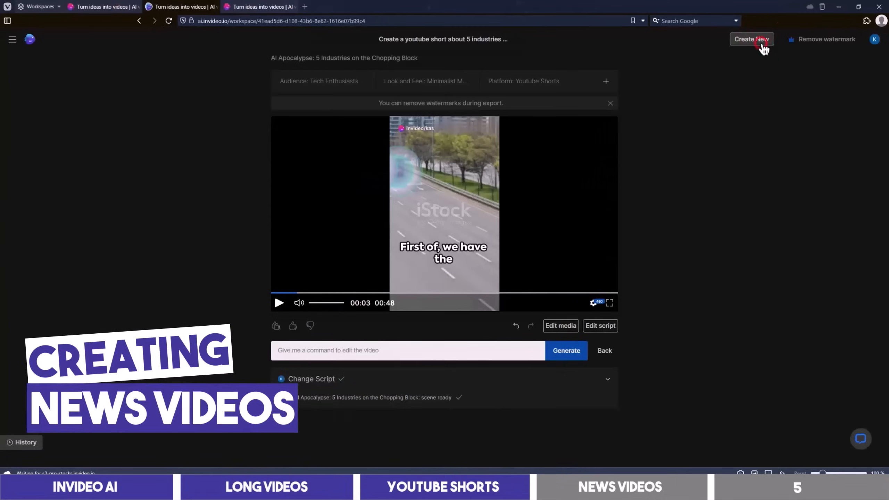
Filter the 'ai news' results to news stories and open the AI detectors article.
click(751, 40)
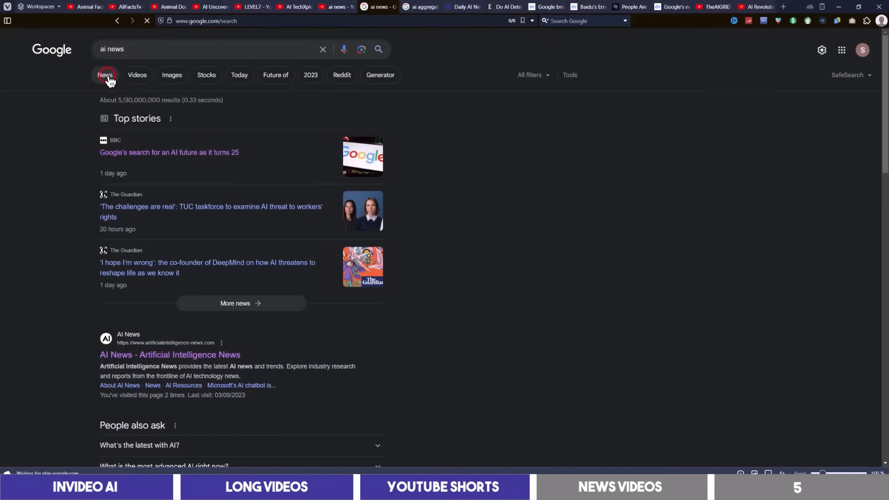
scroll(down, 3)
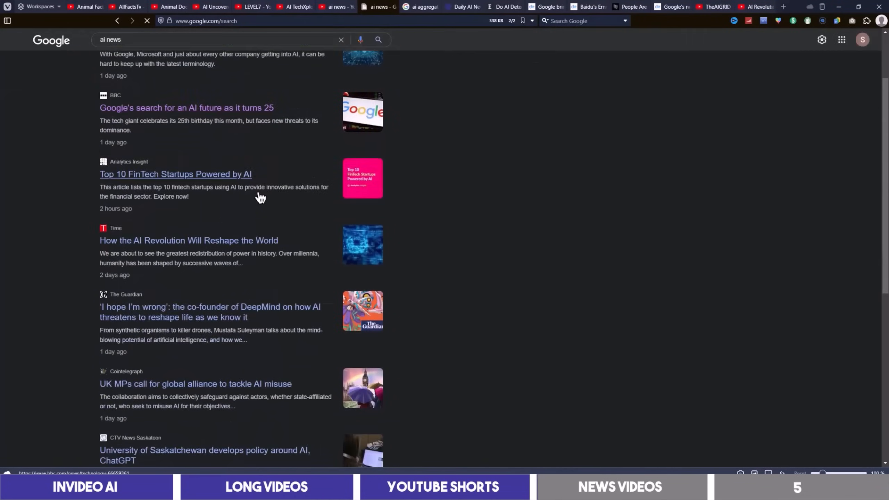
click(503, 6)
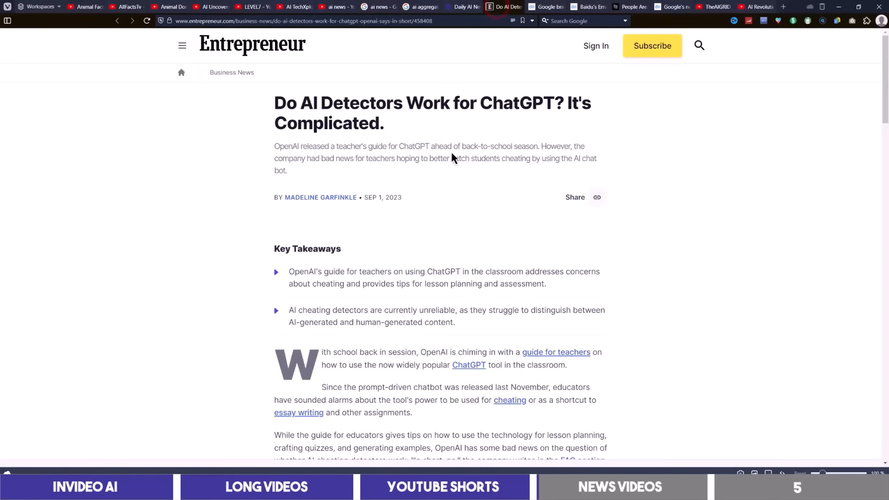
Enter the Entrepreneur 'do AI detectors work' article address in the browser.
triple_click(357, 113)
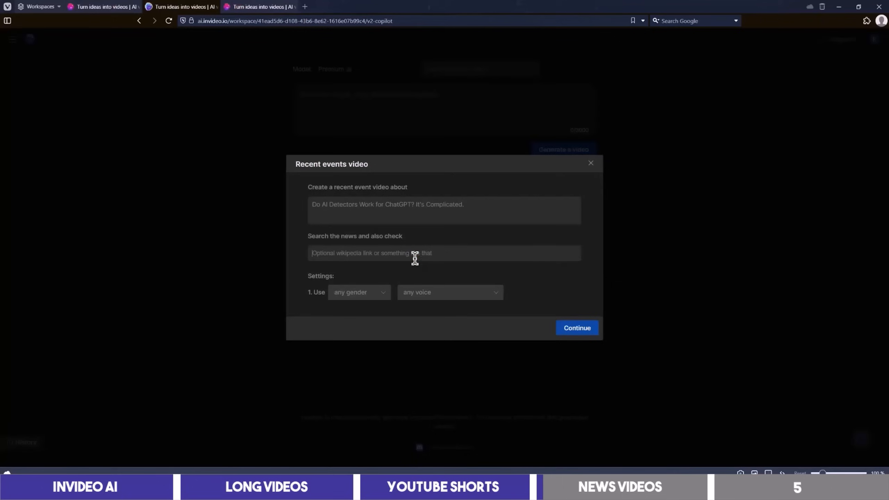
text(www.entrepreneur.com/business-news/do-ai-detectors-work-for-chatgpt-openai-says-in-short/458408)
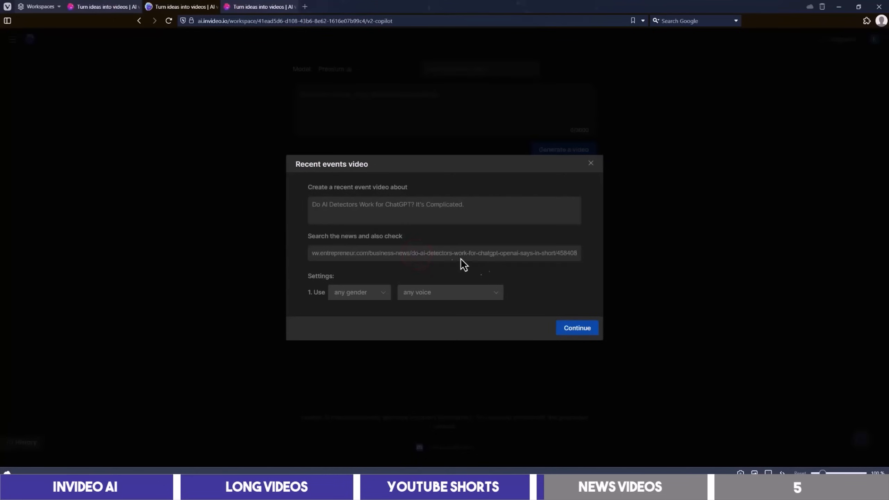
double_click(346, 236)
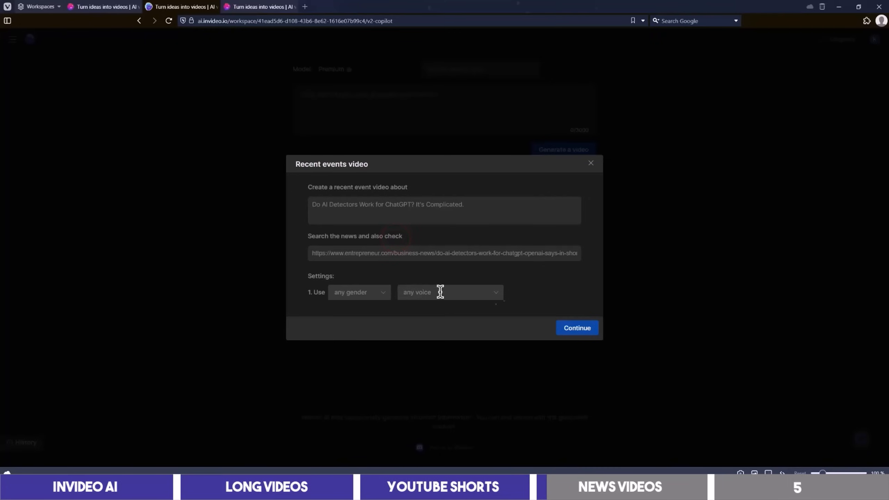
mouse_move(527, 197)
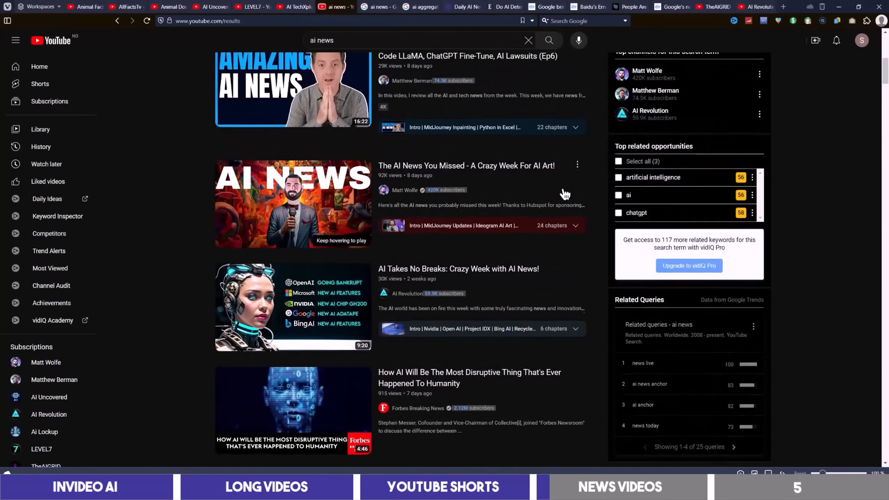
scroll(up, 3)
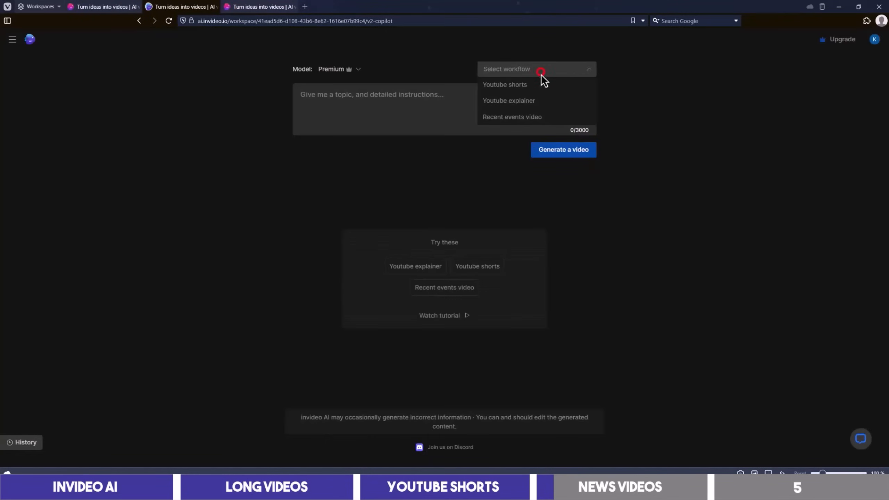
Start a YouTube explainer video and choose how long it runs.
click(508, 101)
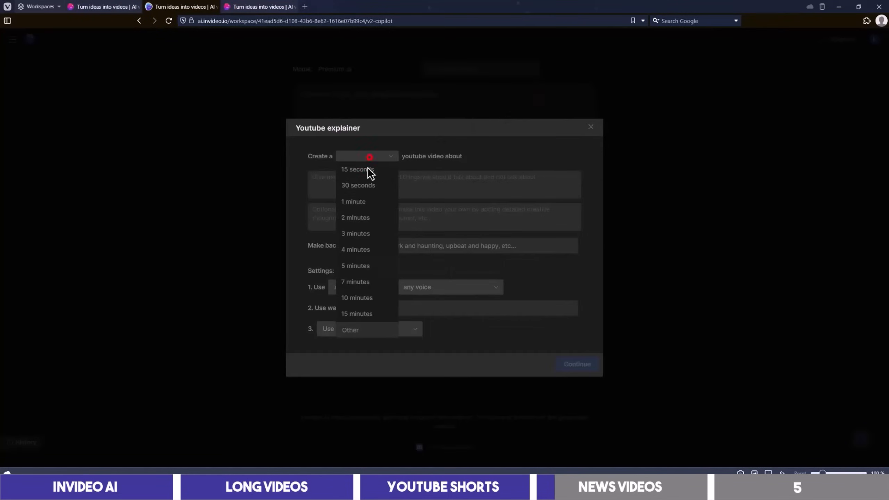
click(419, 6)
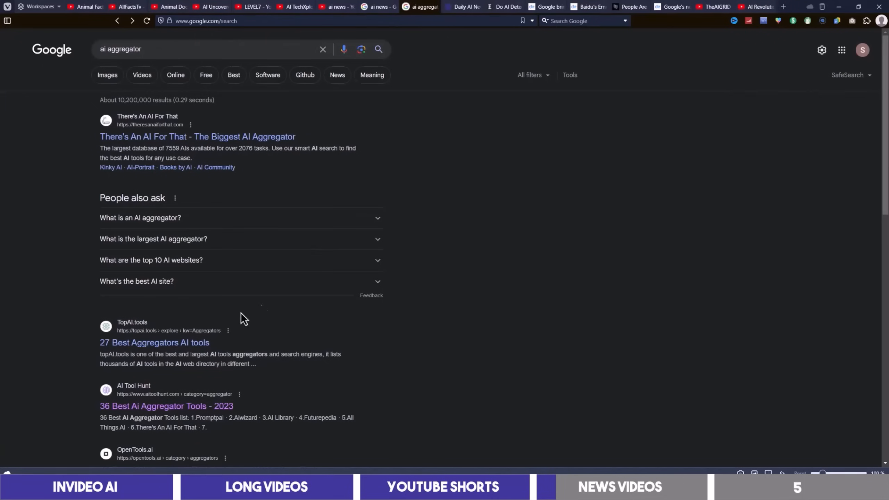
mouse_move(247, 327)
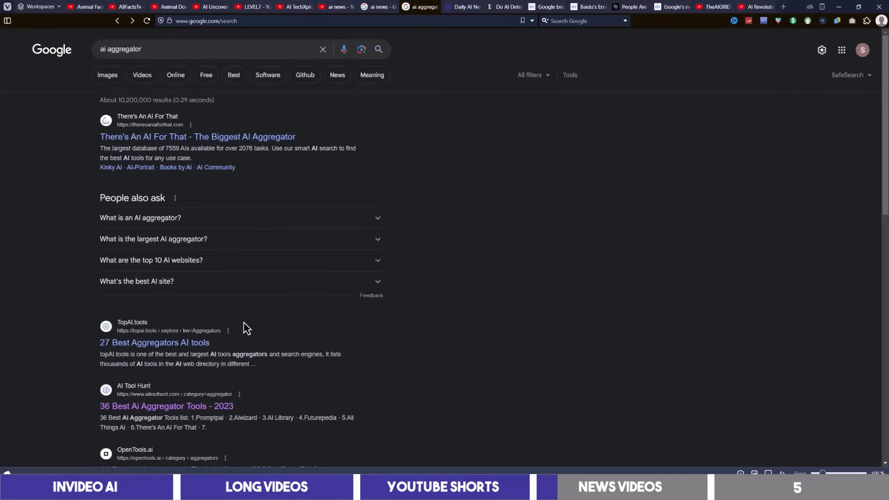
scroll(down, 3)
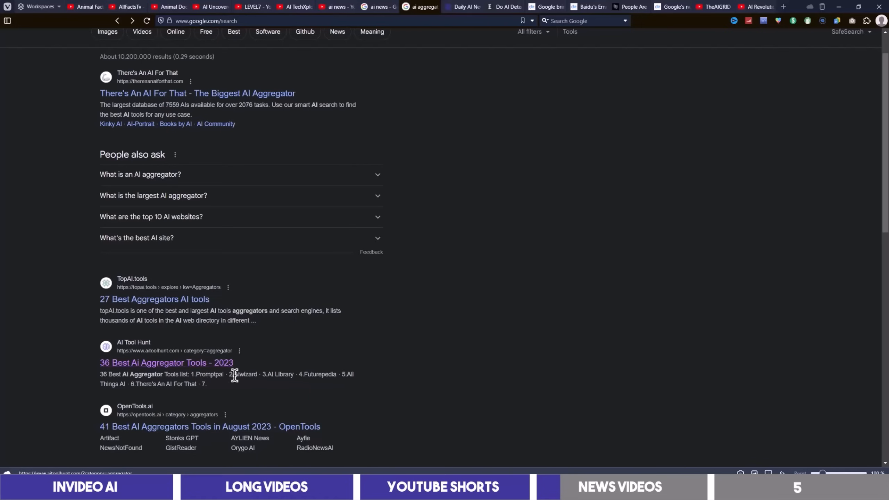
Open AI Tool Hunt's news hub and a Decoder story on Google AI search.
click(460, 6)
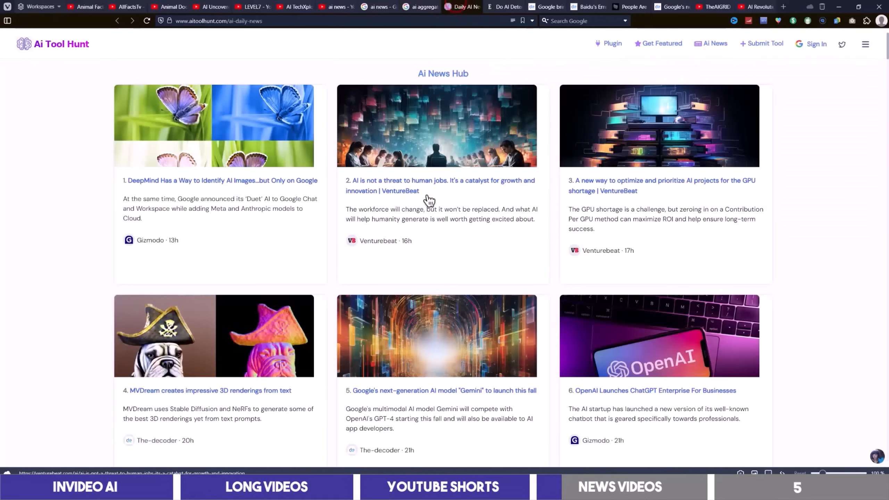
scroll(down, 3)
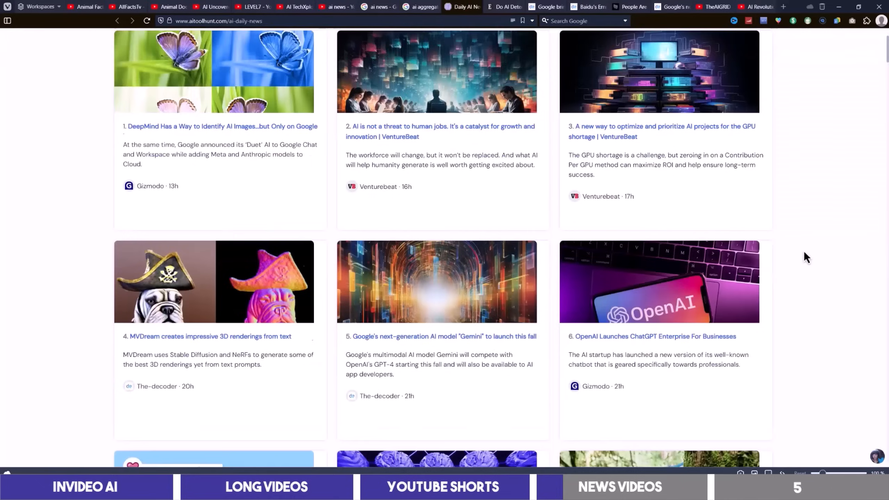
scroll(down, 3)
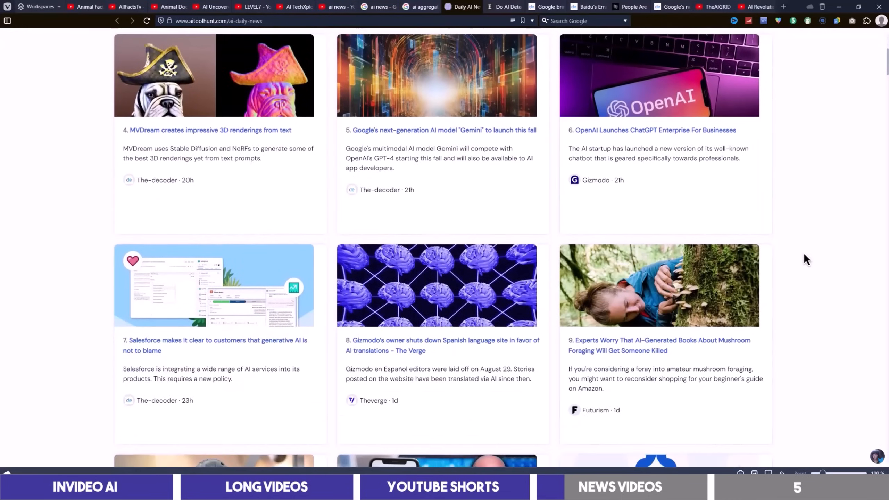
scroll(up, 3)
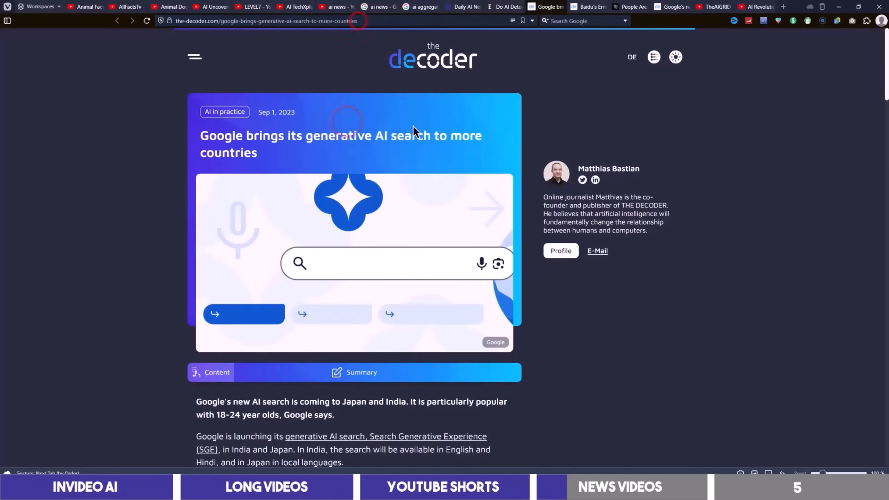
click(629, 6)
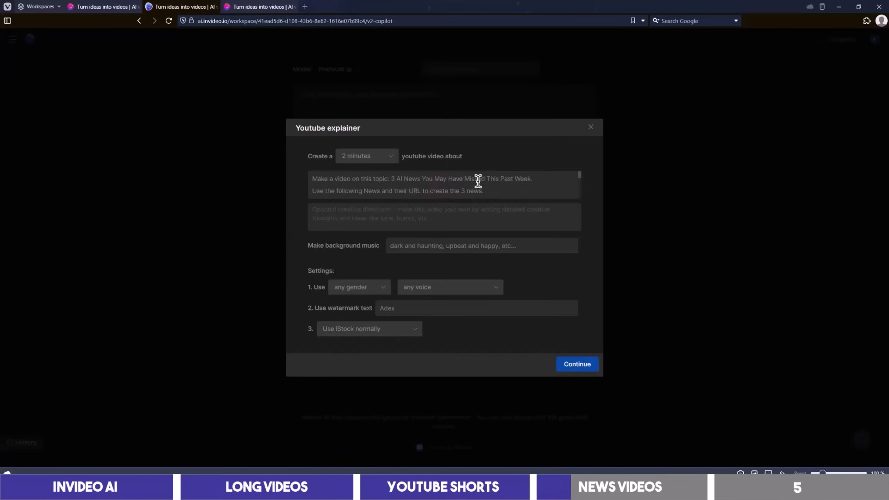
Add 'Make the video informative and engaging', pick a male voice, and generate for AI Researchers.
scroll(down, 3)
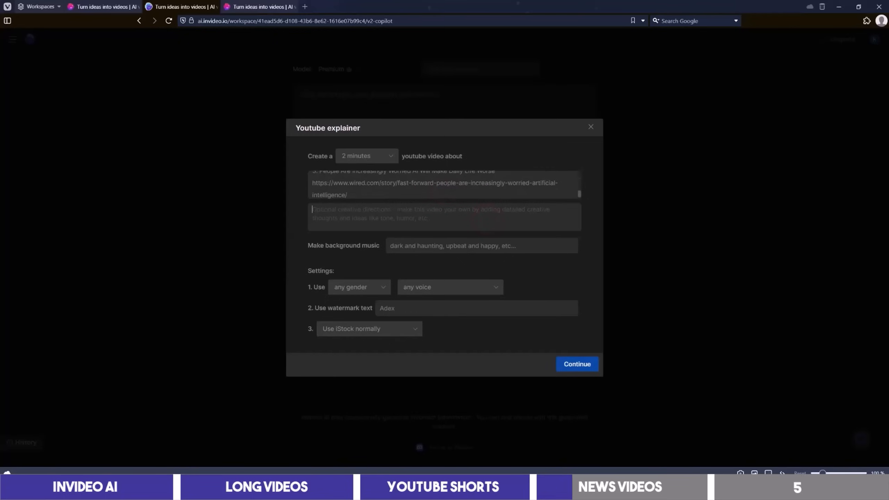
text(Make the video informative and engaging.)
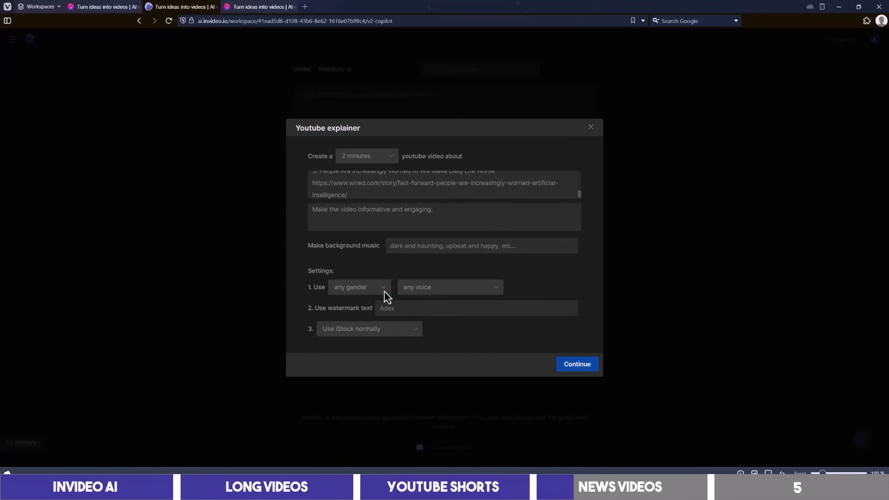
click(576, 364)
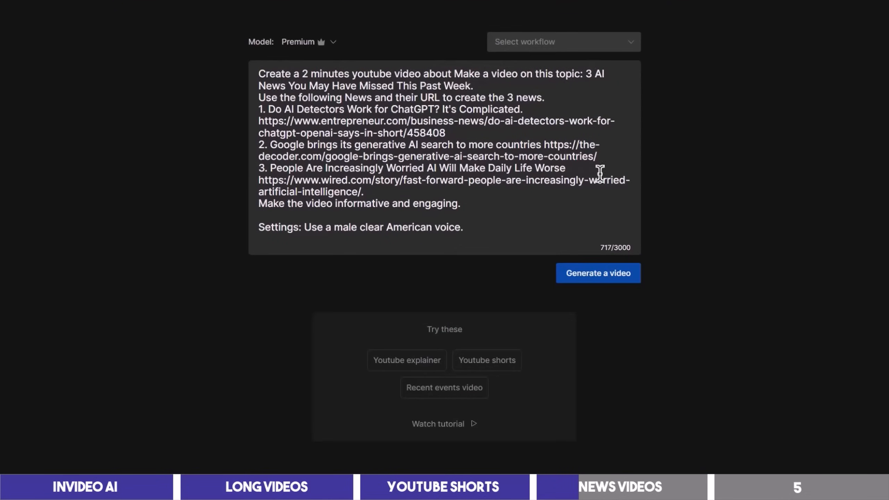
click(597, 273)
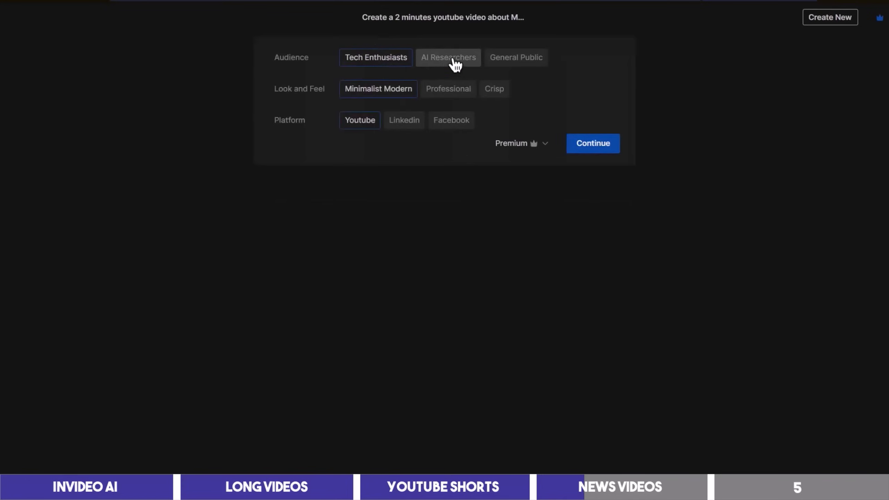
click(447, 57)
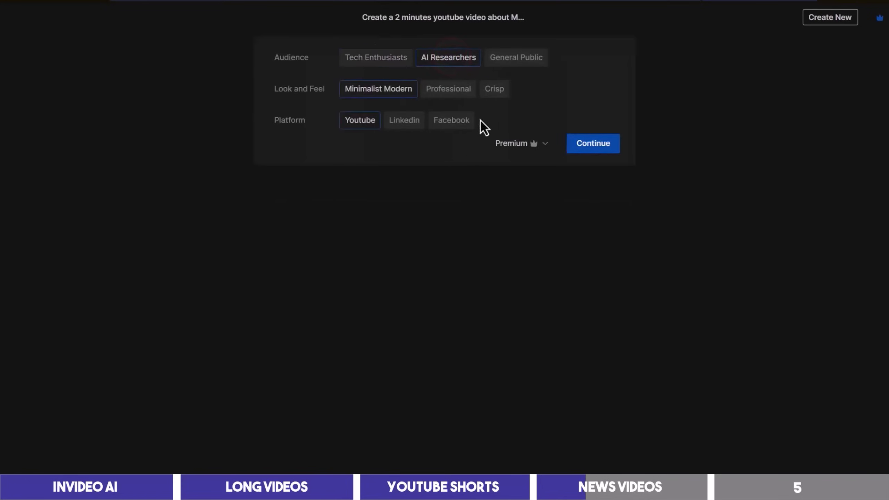
click(591, 143)
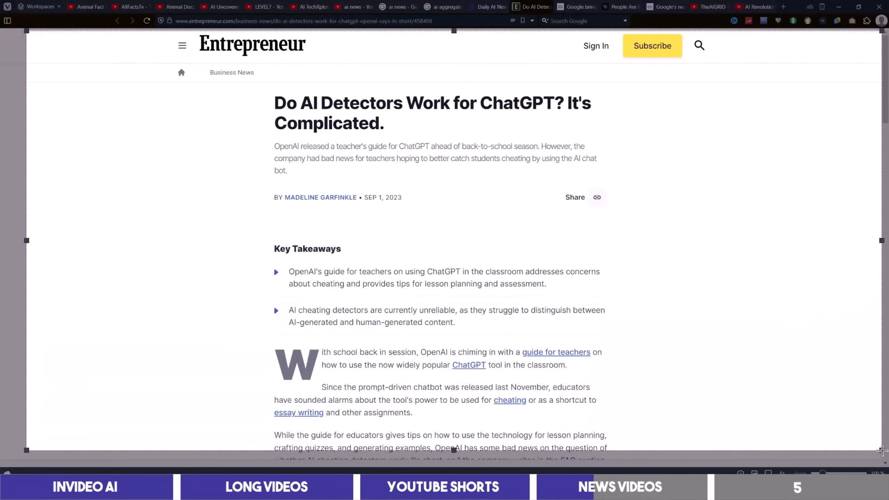
Snip the Entrepreneur AI detectors article and The Decoder article with Win+Shift+S.
click(578, 6)
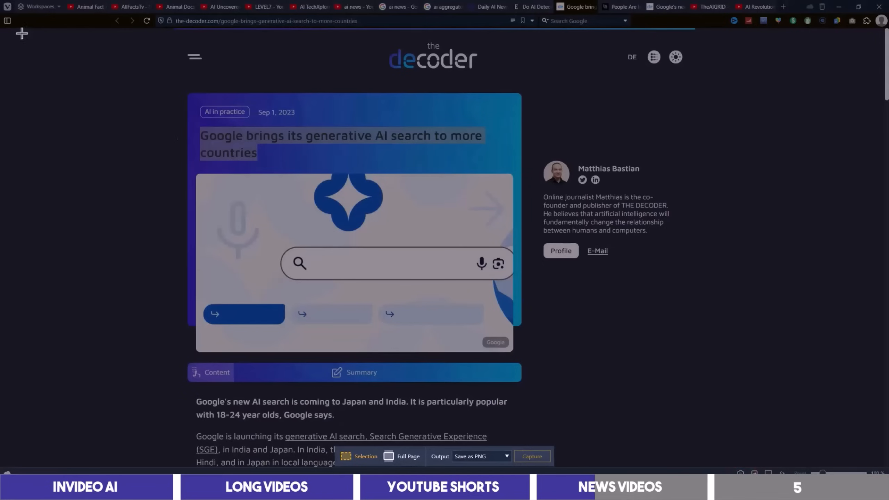
key(Win+Shift+s)
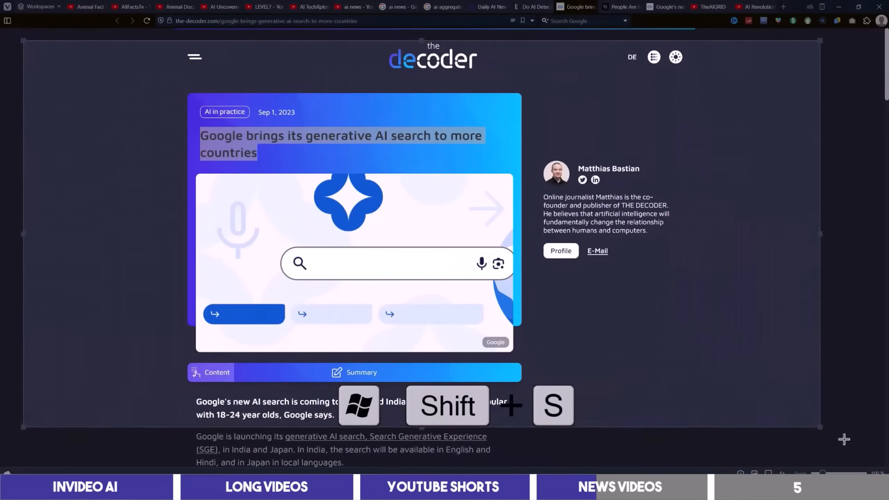
click(620, 6)
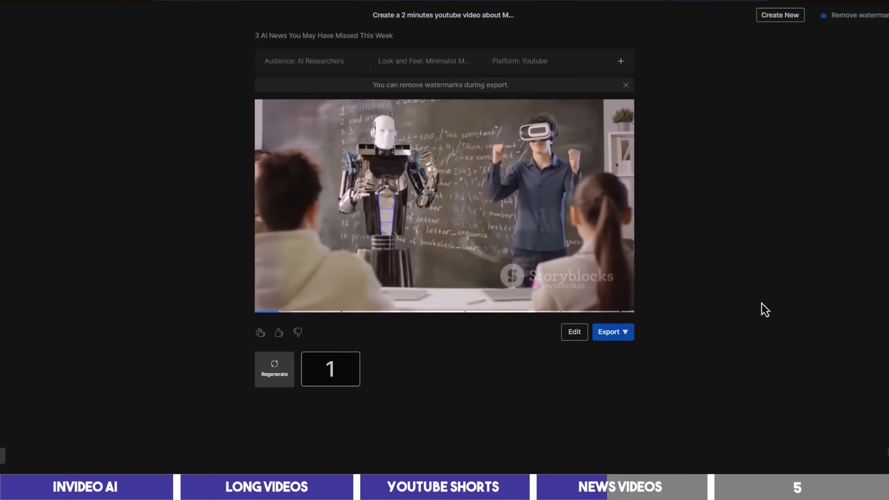
mouse_move(697, 327)
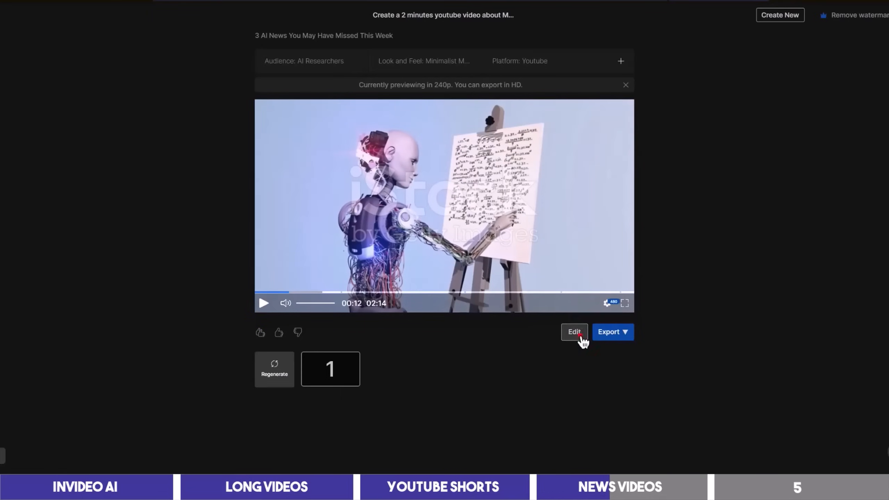
Open Scene 1's media editor and search stock media for 'ai'.
click(573, 332)
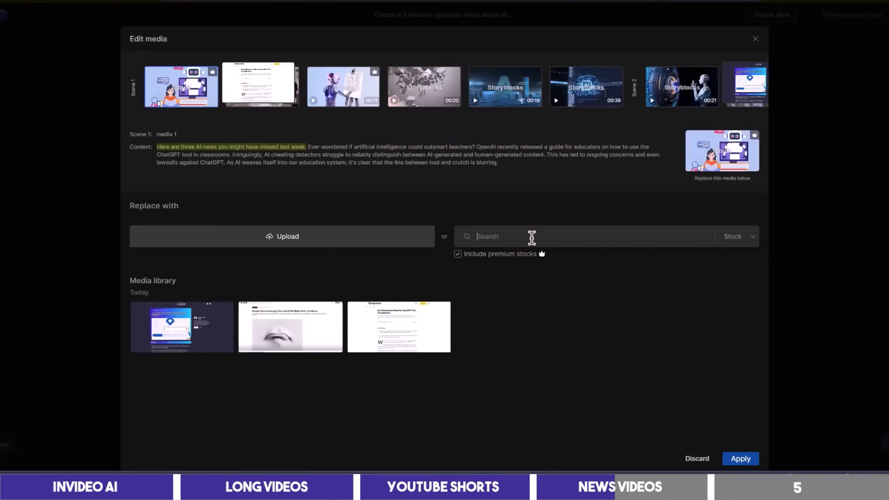
text(ai)
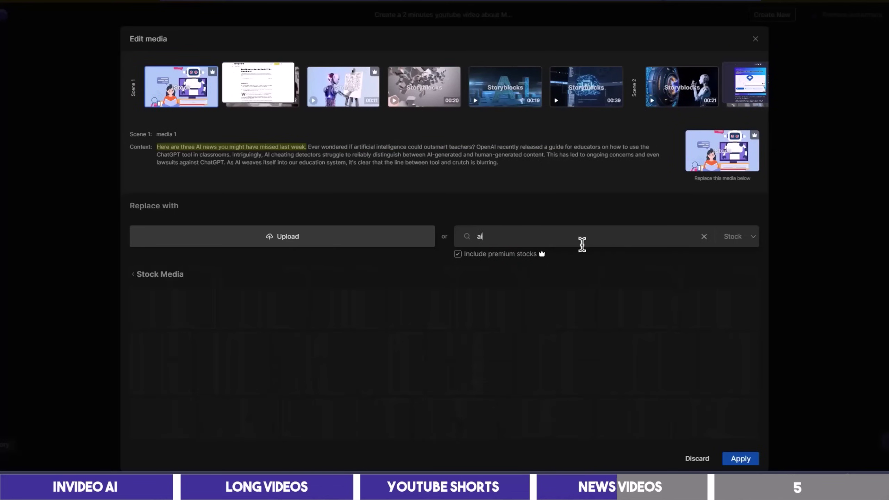
key(Return)
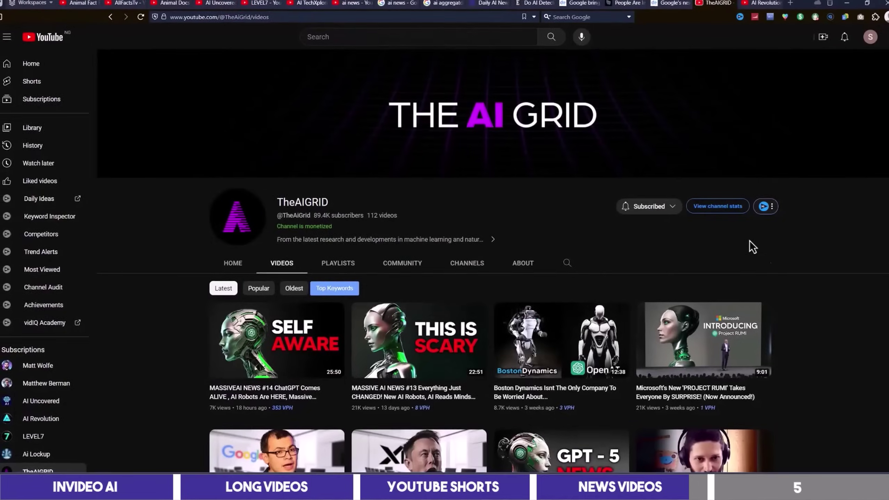
Scroll TheAIGRID's videos, then open AI Revolution's Videos tab and browse its uploads.
scroll(down, 3)
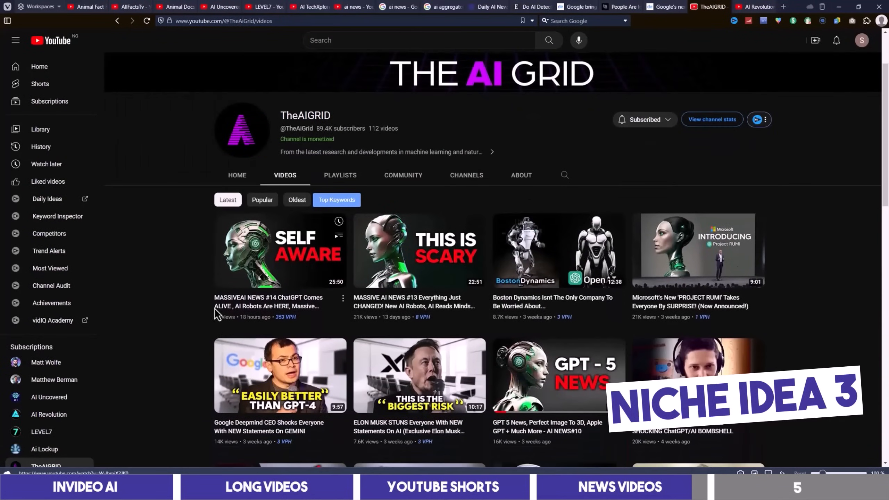
mouse_move(422, 311)
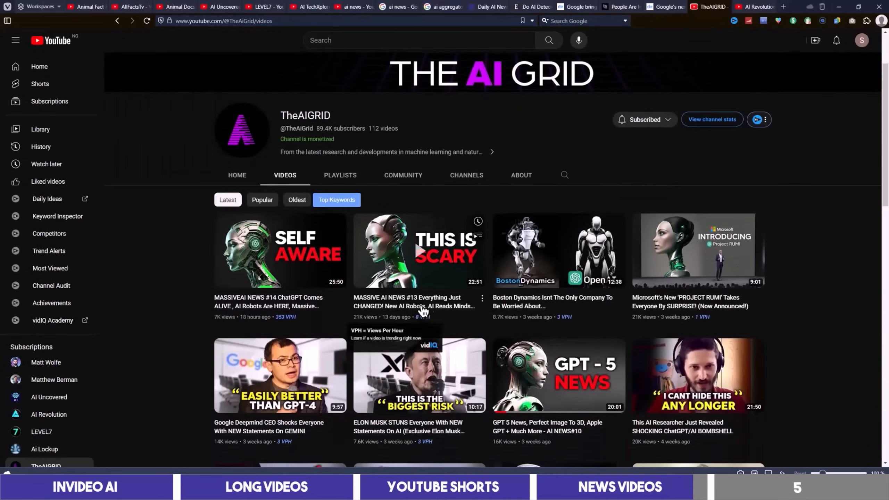
mouse_move(536, 310)
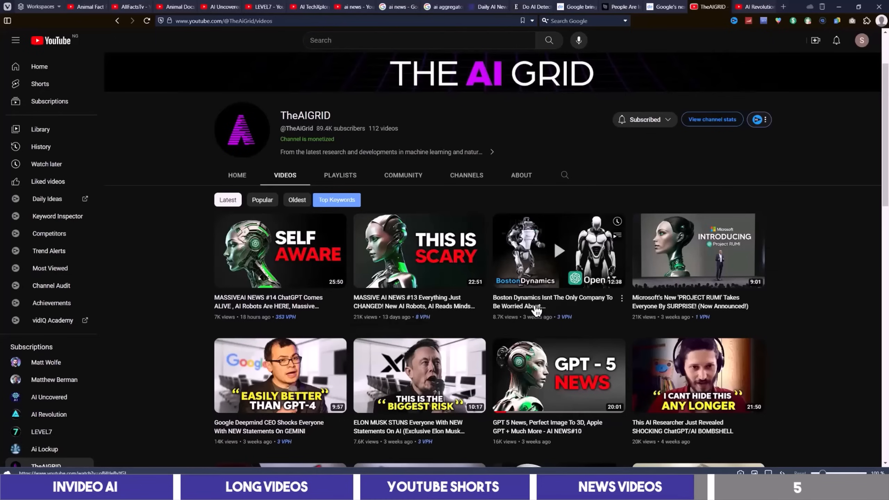
mouse_move(731, 307)
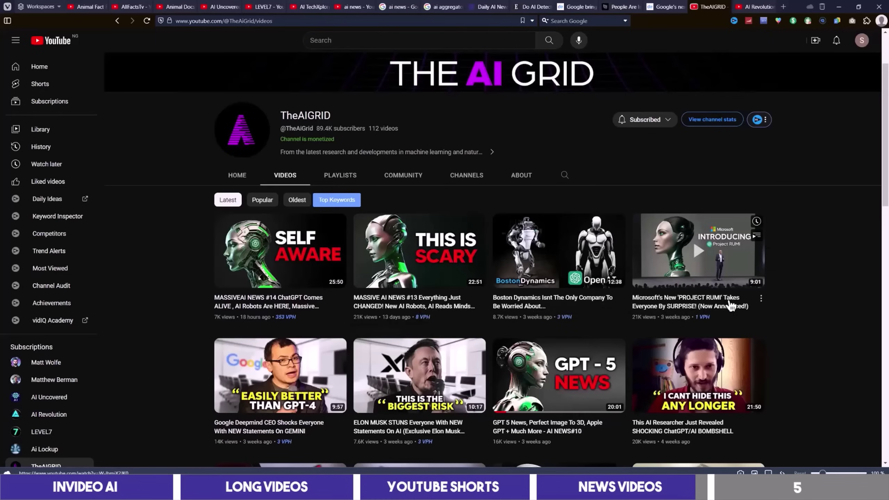
scroll(down, 3)
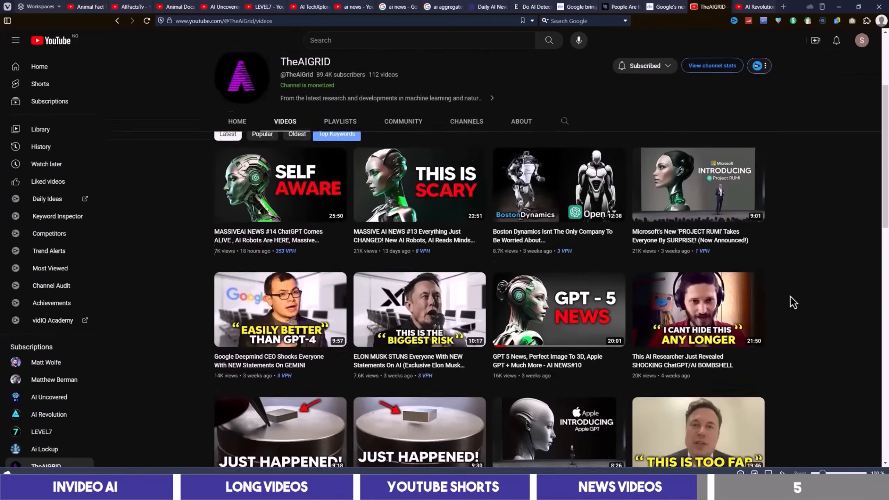
scroll(down, 3)
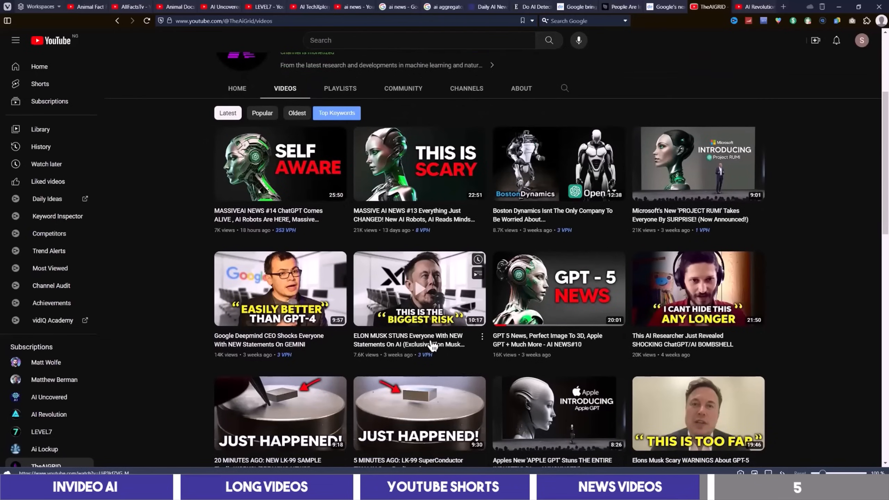
click(49, 414)
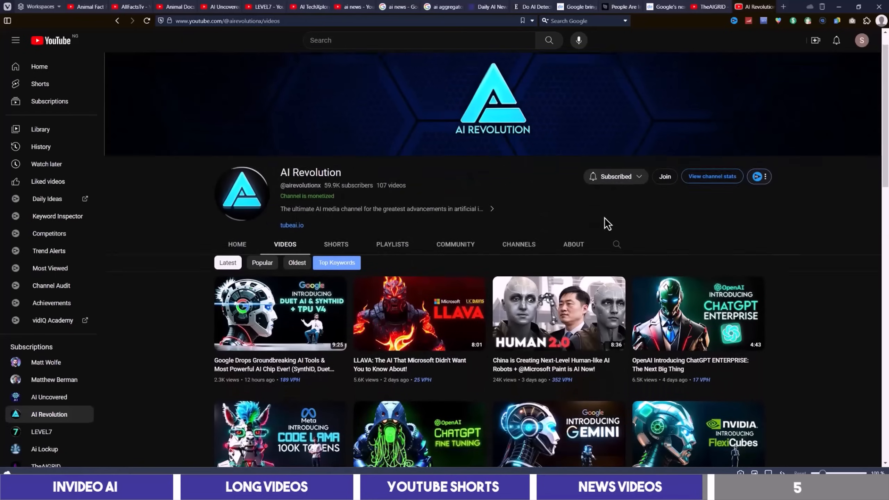
scroll(down, 3)
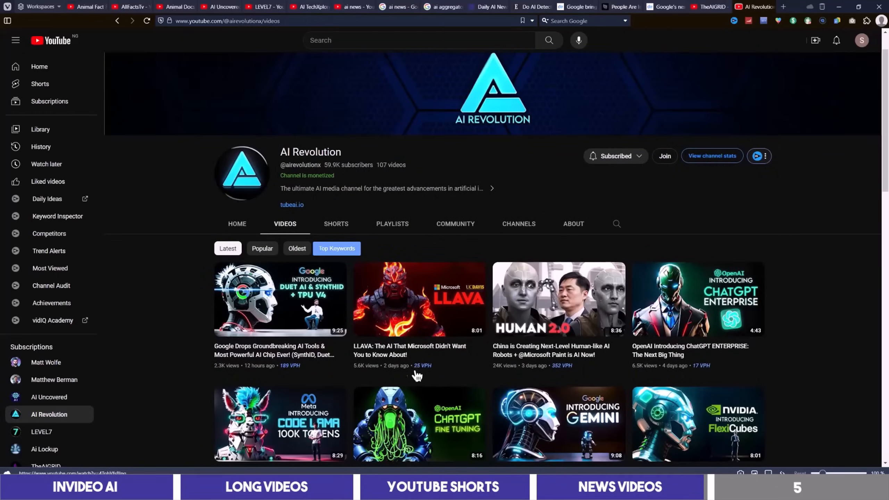
scroll(down, 3)
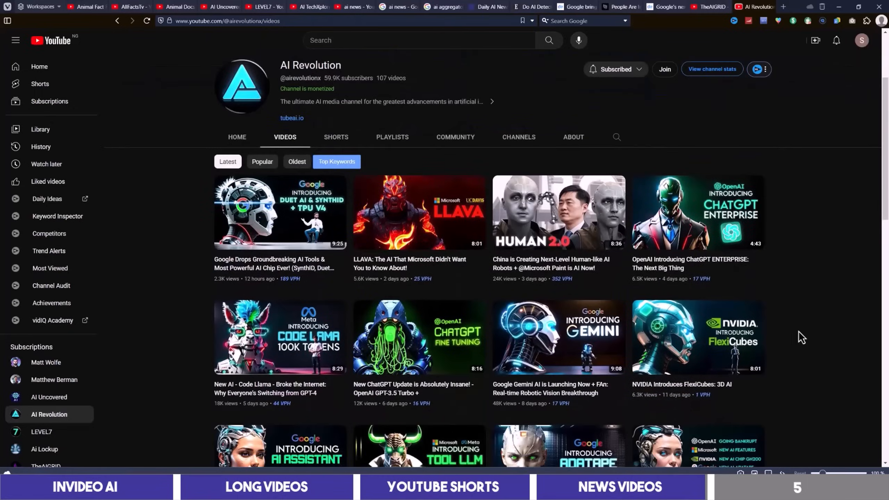
Open YouTube export options, then compare Plus plan prices for one to three users.
click(181, 7)
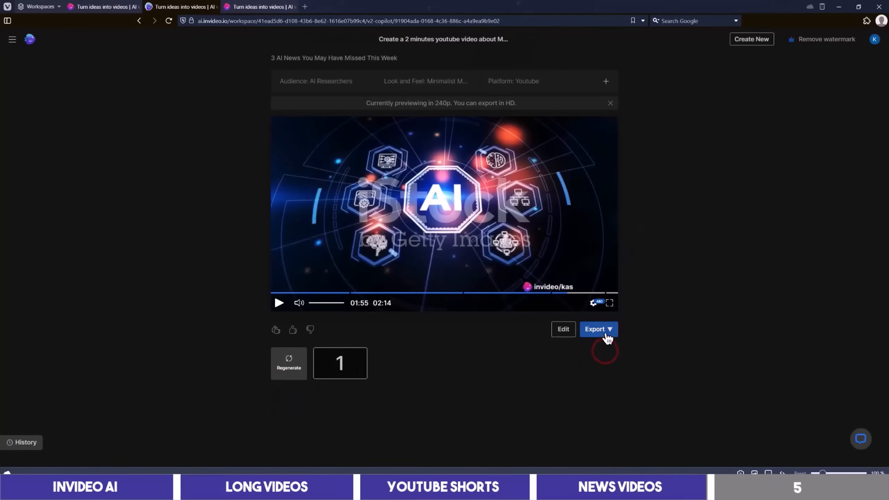
click(595, 329)
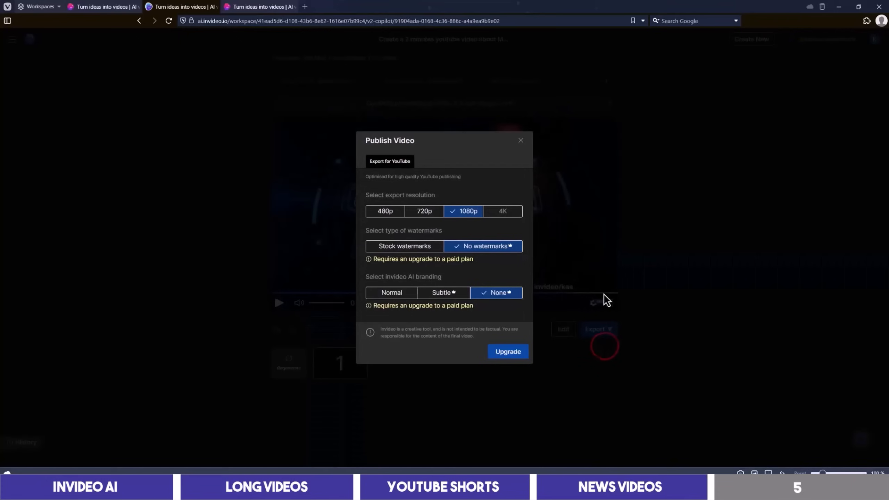
mouse_move(437, 276)
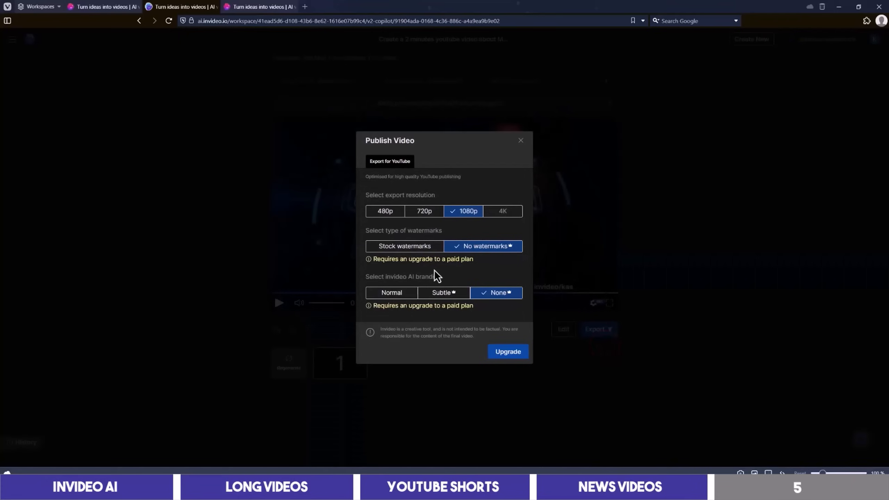
mouse_move(423, 215)
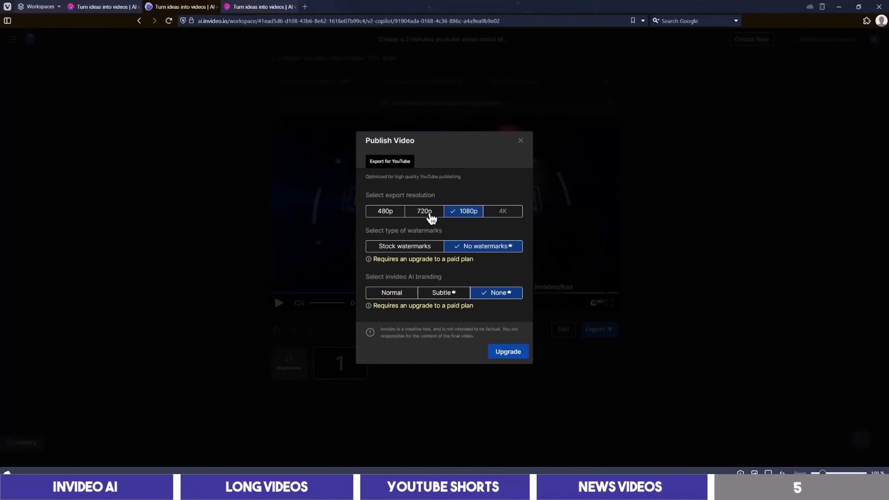
click(507, 352)
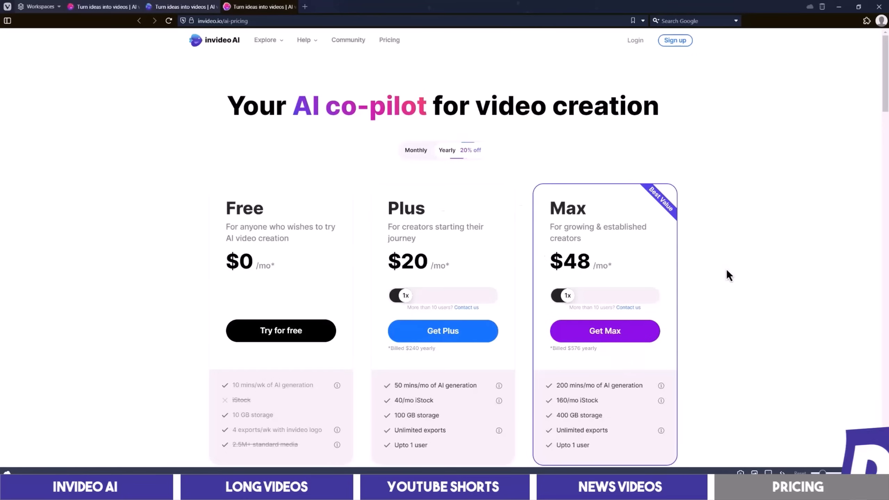
scroll(down, 3)
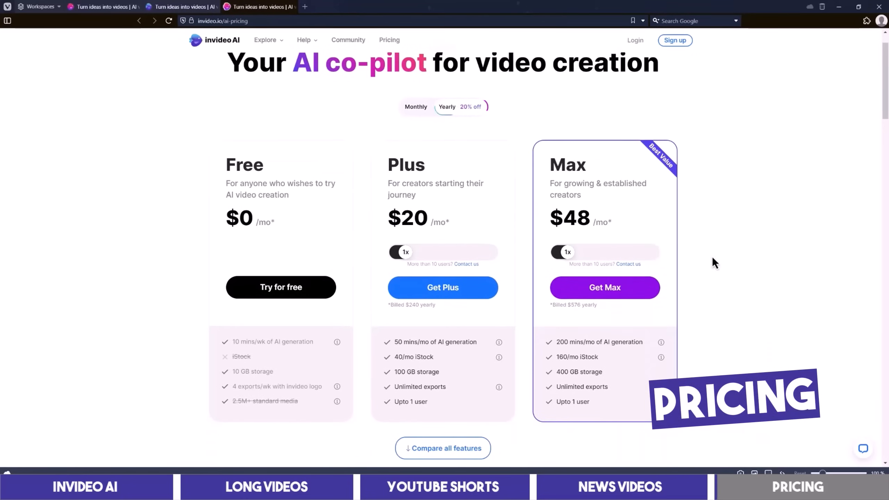
mouse_move(336, 342)
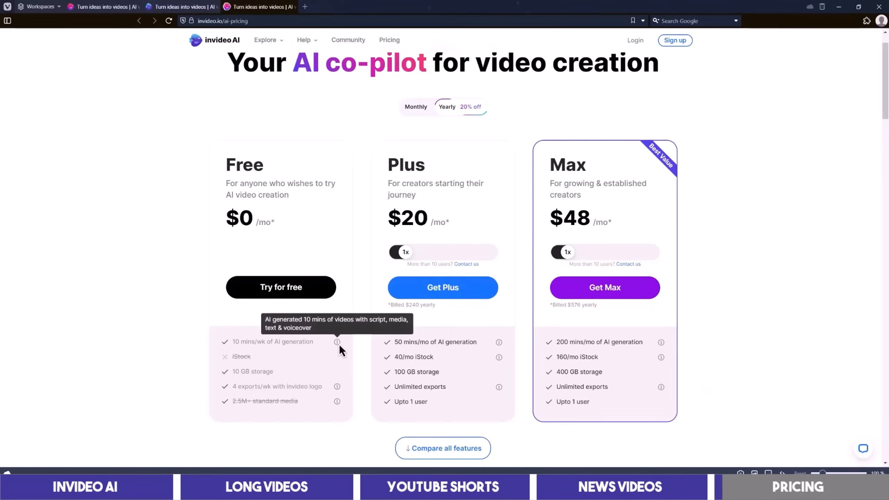
mouse_move(337, 388)
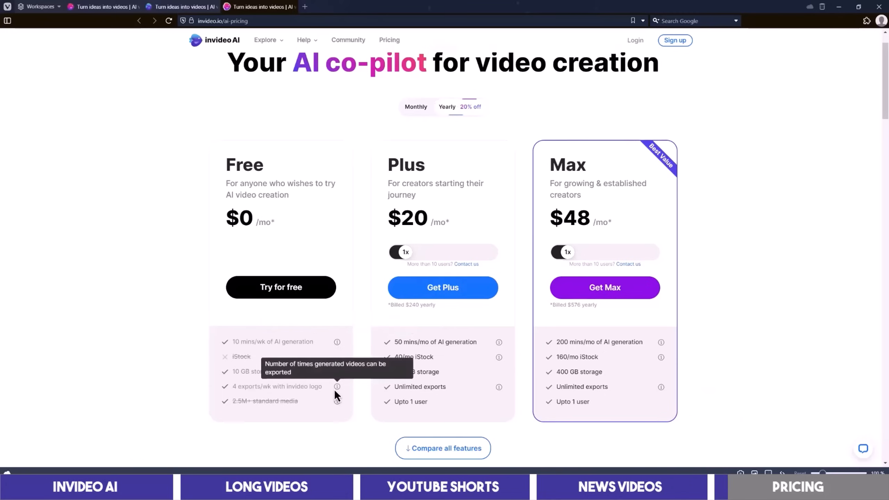
mouse_move(421, 357)
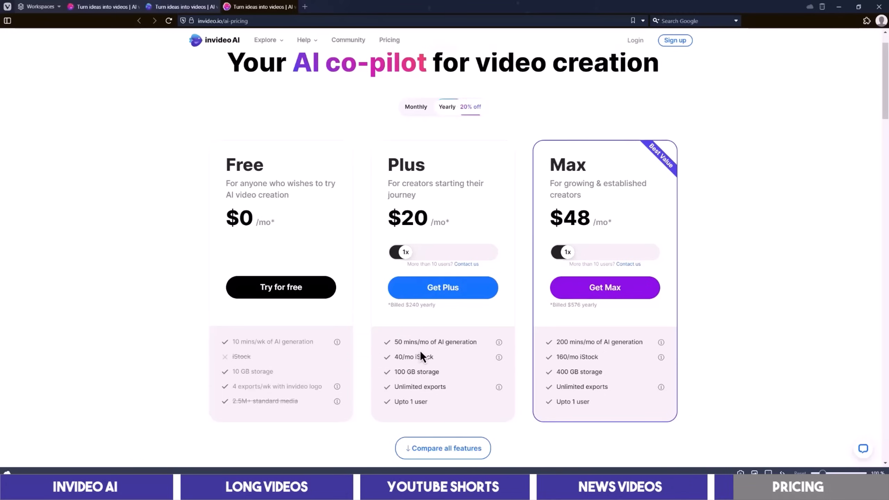
mouse_move(497, 369)
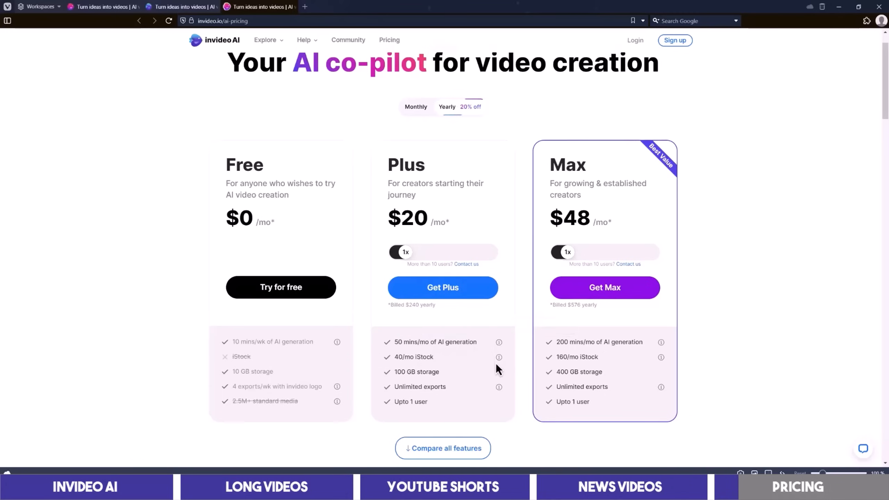
click(405, 252)
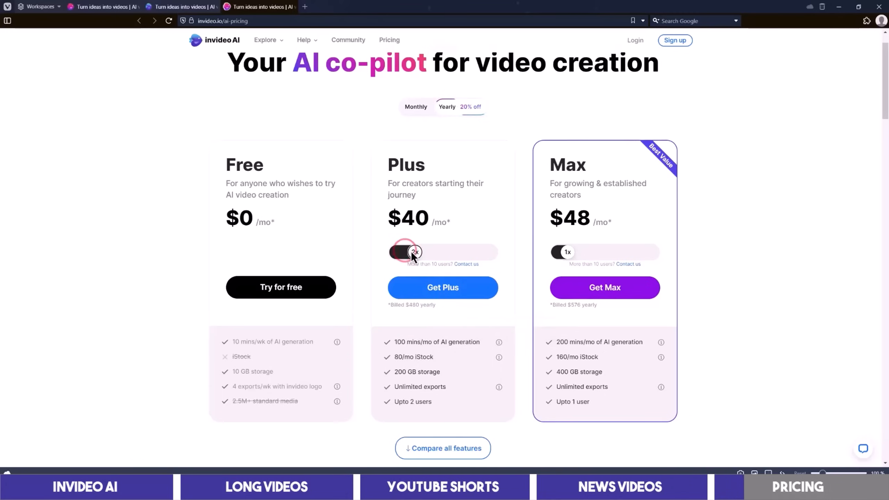
click(413, 252)
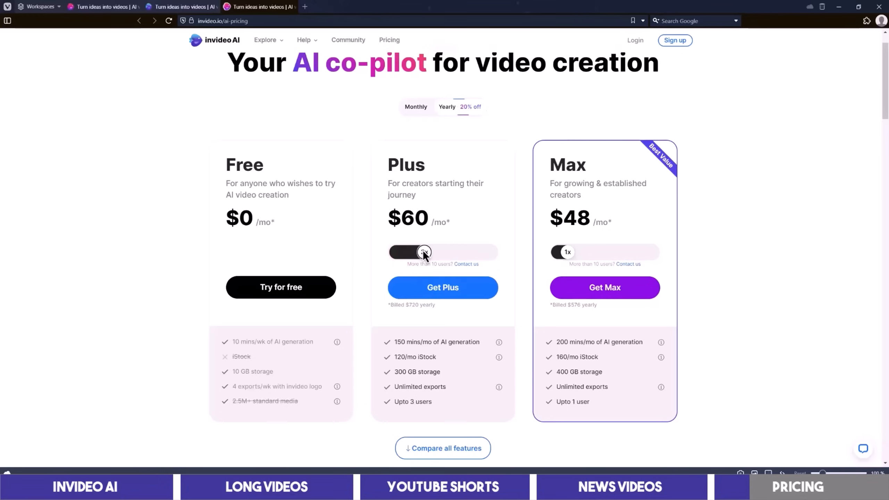
click(424, 251)
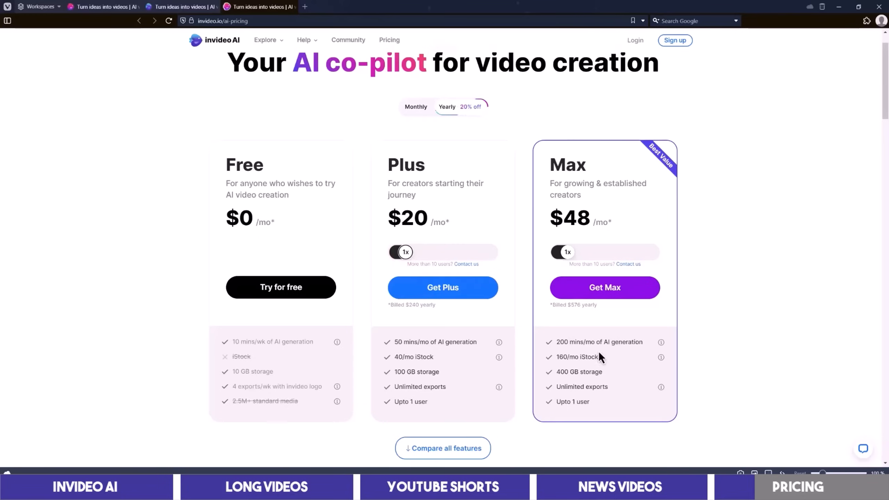
mouse_move(661, 341)
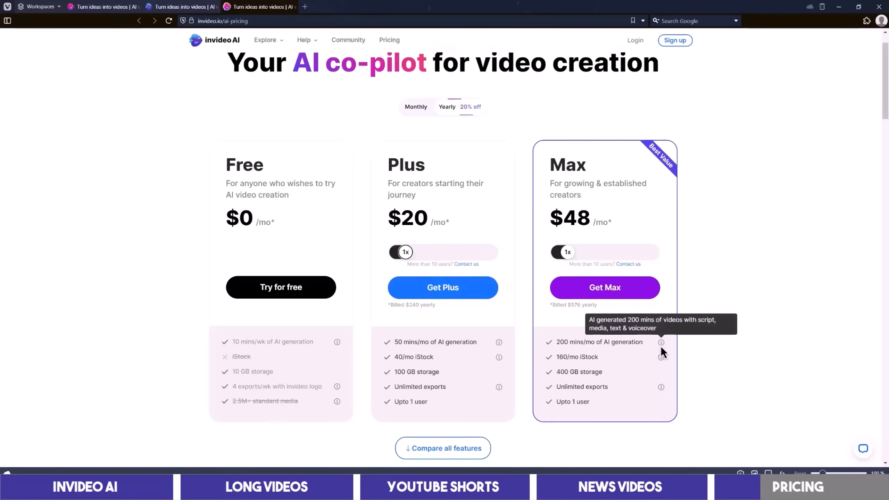
mouse_move(623, 297)
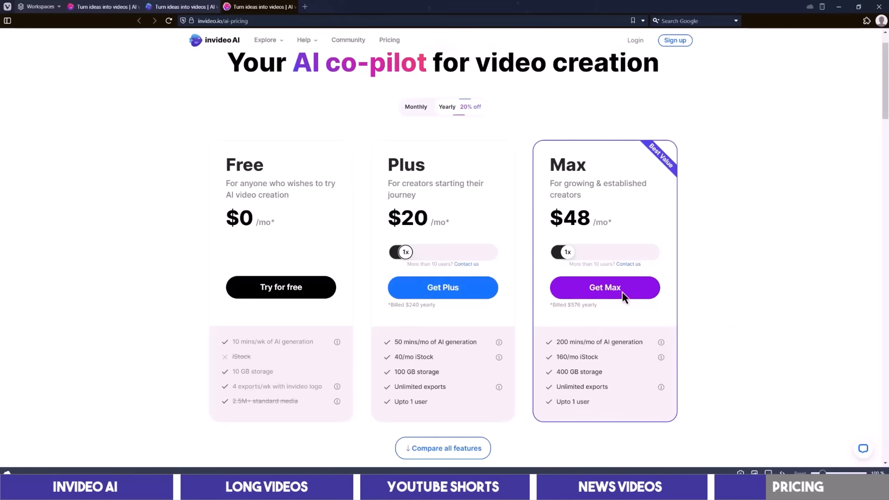
mouse_move(225, 48)
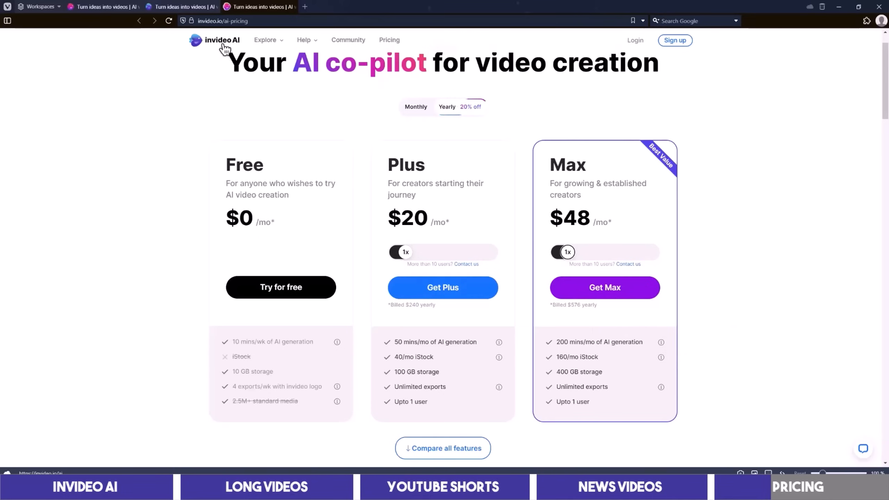
mouse_move(99, 6)
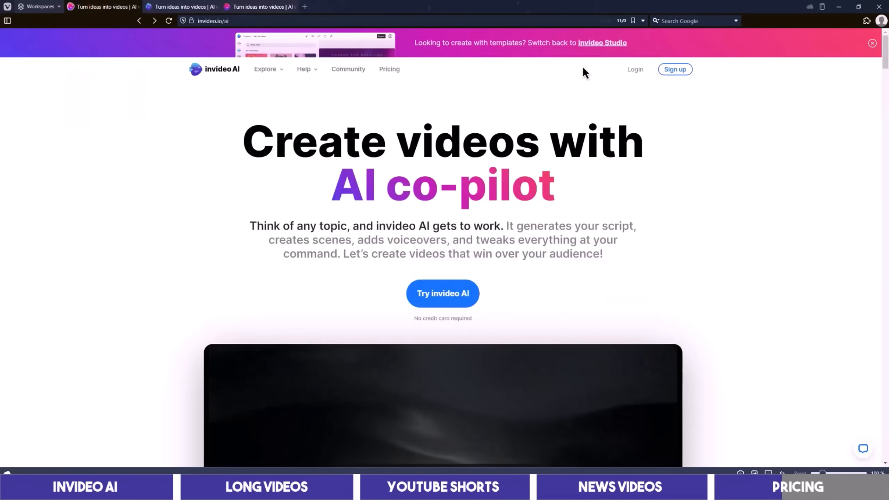
Review invideo Studio's Free, Business and Unlimited plans, then return to the AI news video.
click(602, 42)
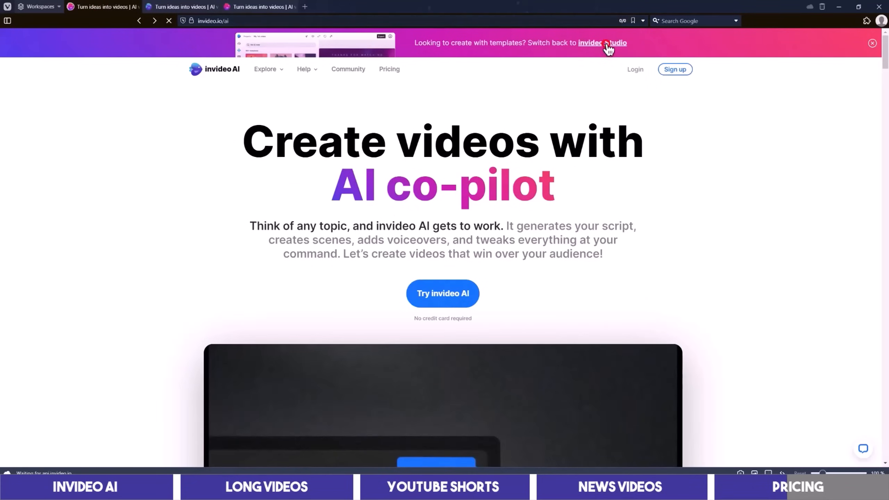
click(603, 43)
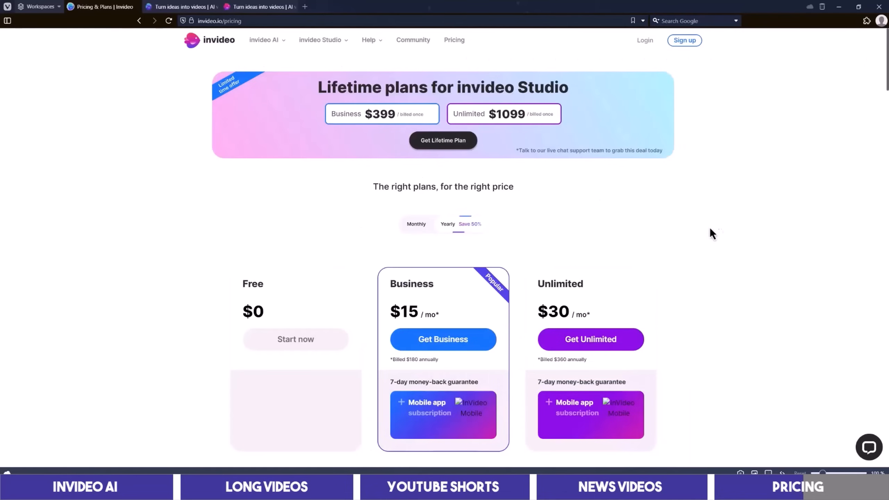
scroll(down, 3)
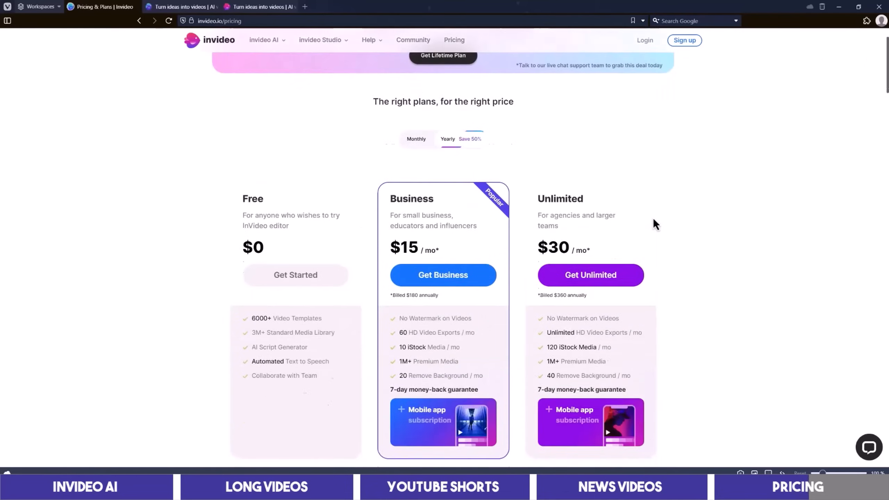
scroll(down, 3)
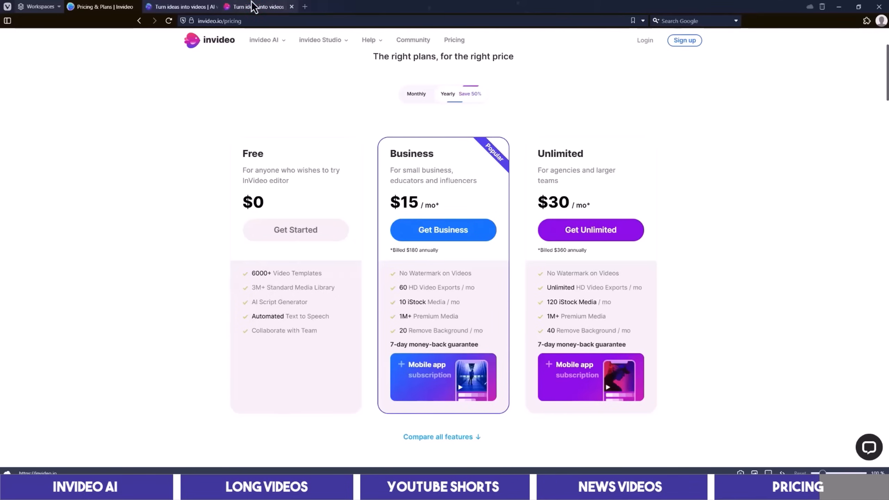
click(258, 6)
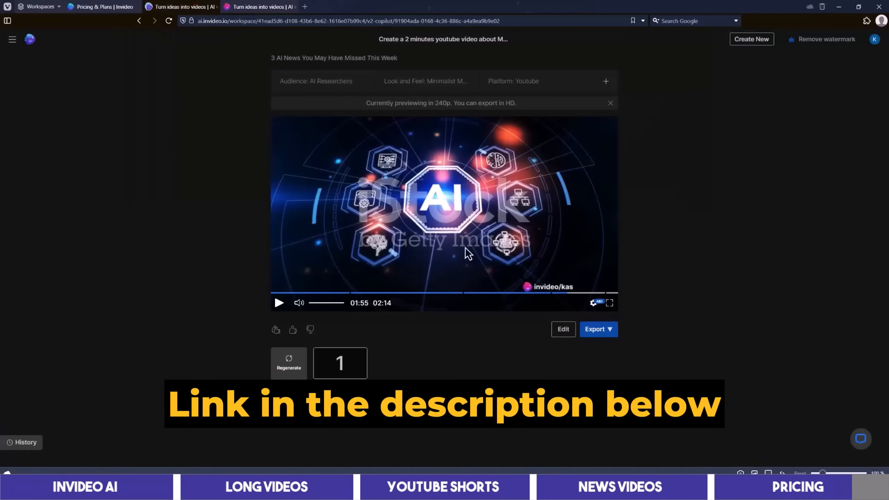
mouse_move(380, 199)
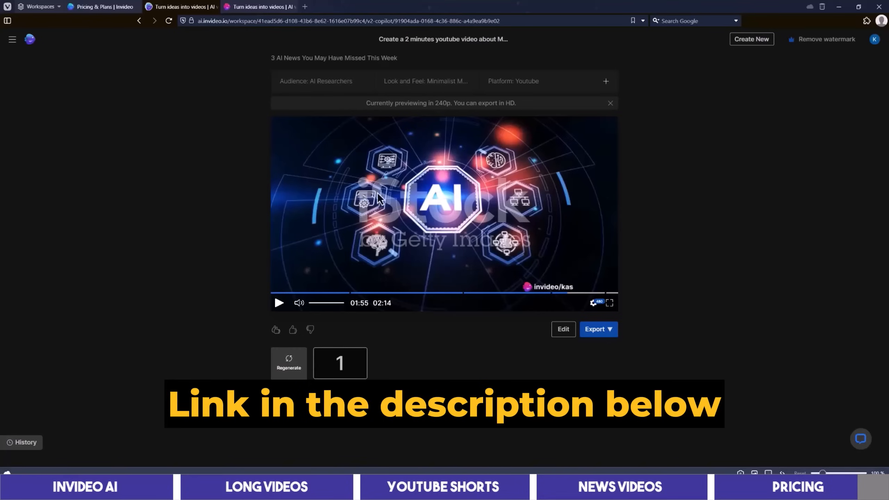
mouse_move(609, 222)
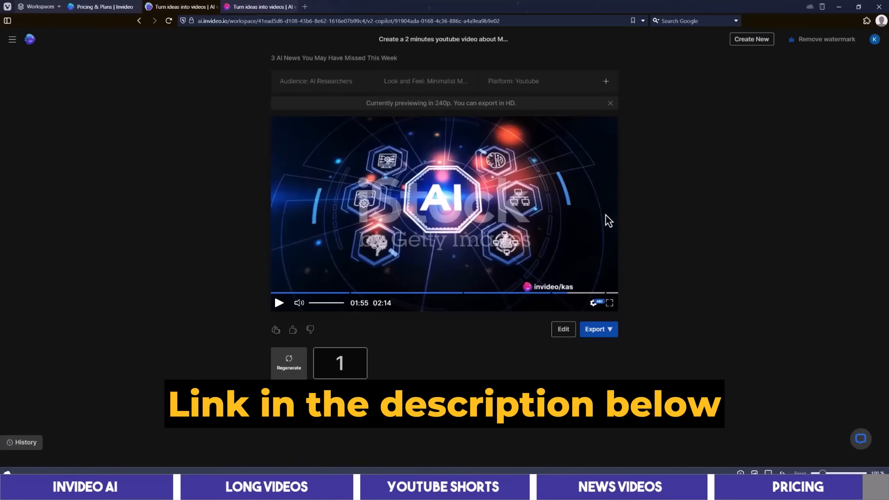
mouse_move(692, 323)
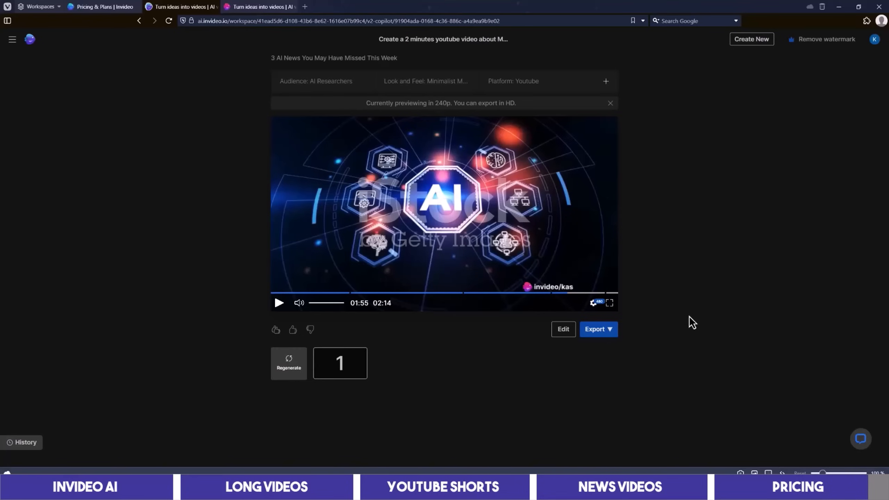